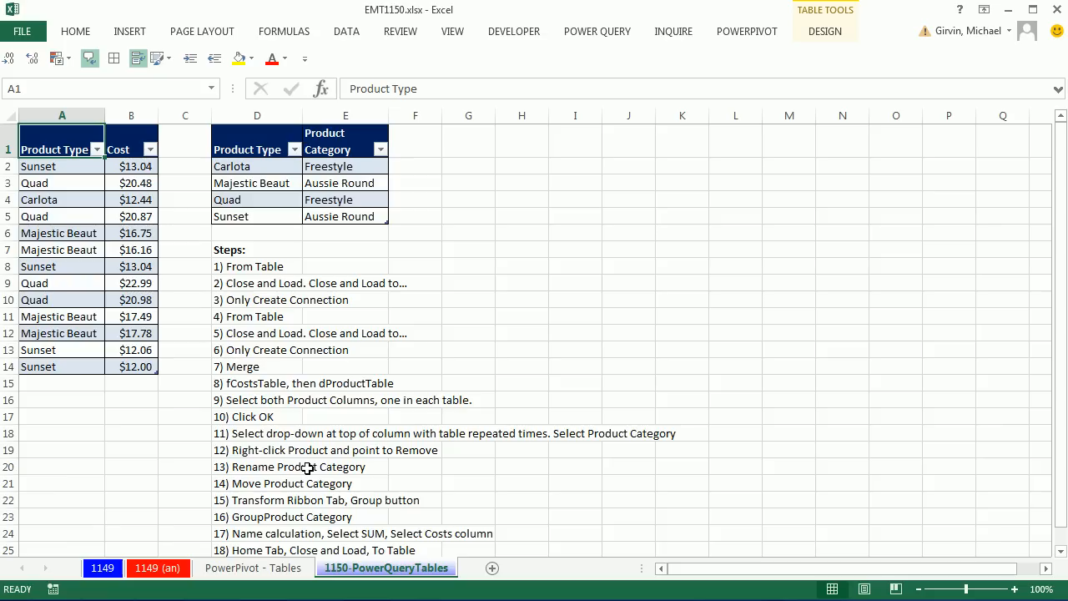
{"action": "mouse_move", "coordinate": [136, 197]}
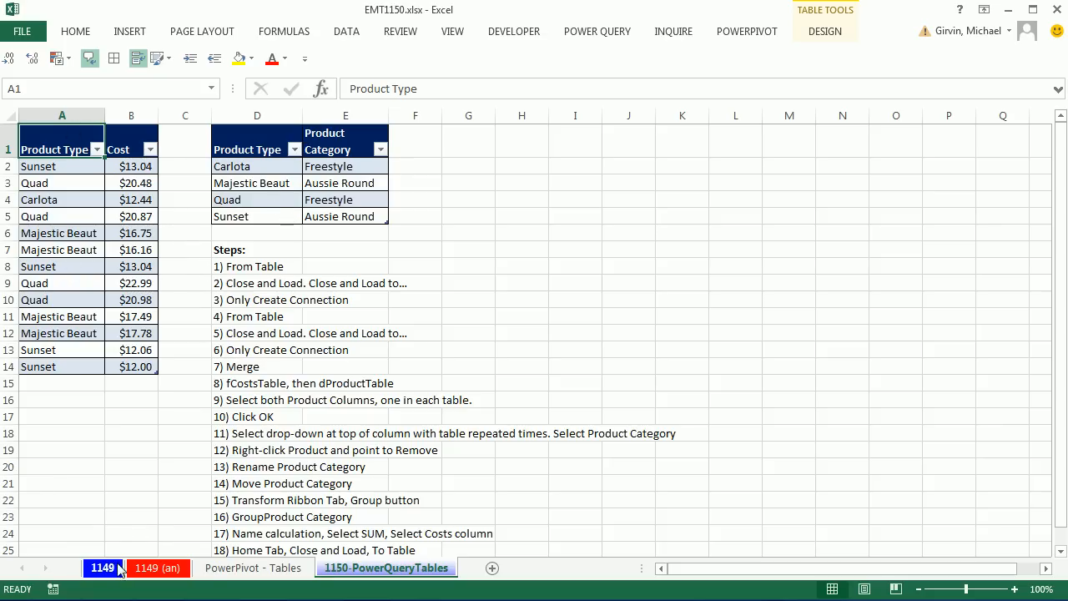
Review the SUMIFS helper-column and SUMPRODUCT/LOOKUP no-helper formulas on sheet 1149 without changing them
{"action": "left_click", "coordinate": [102, 567]}
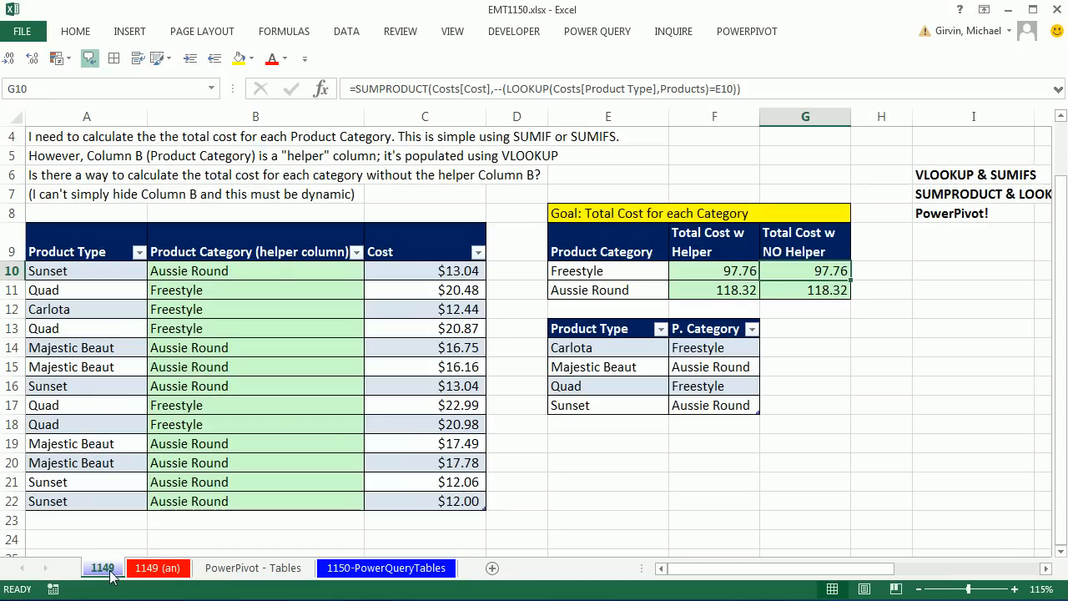
{"action": "double_click", "coordinate": [256, 270]}
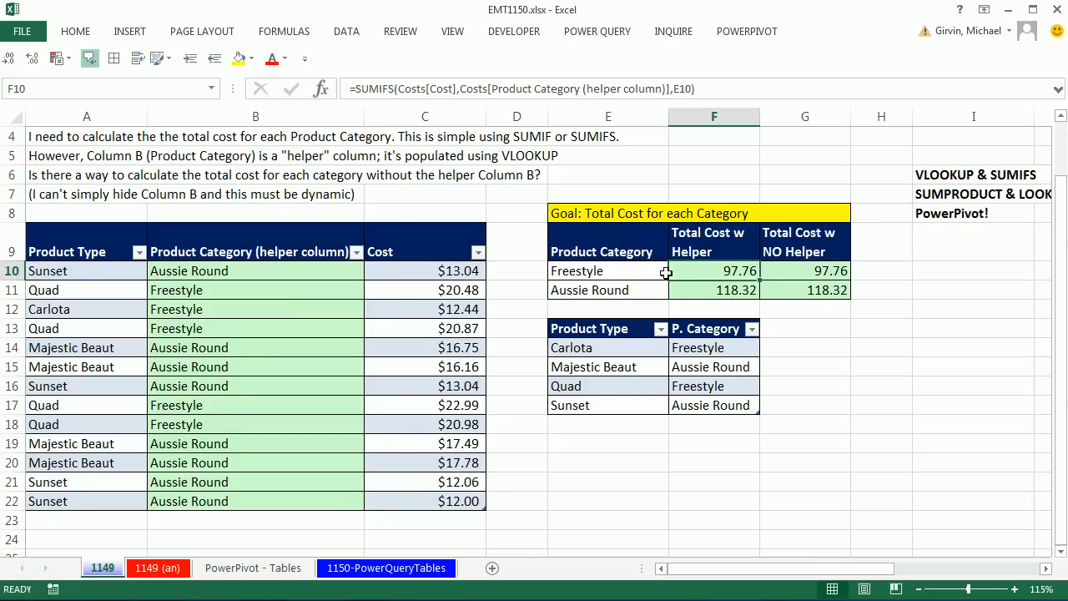
{"action": "mouse_move", "coordinate": [724, 355]}
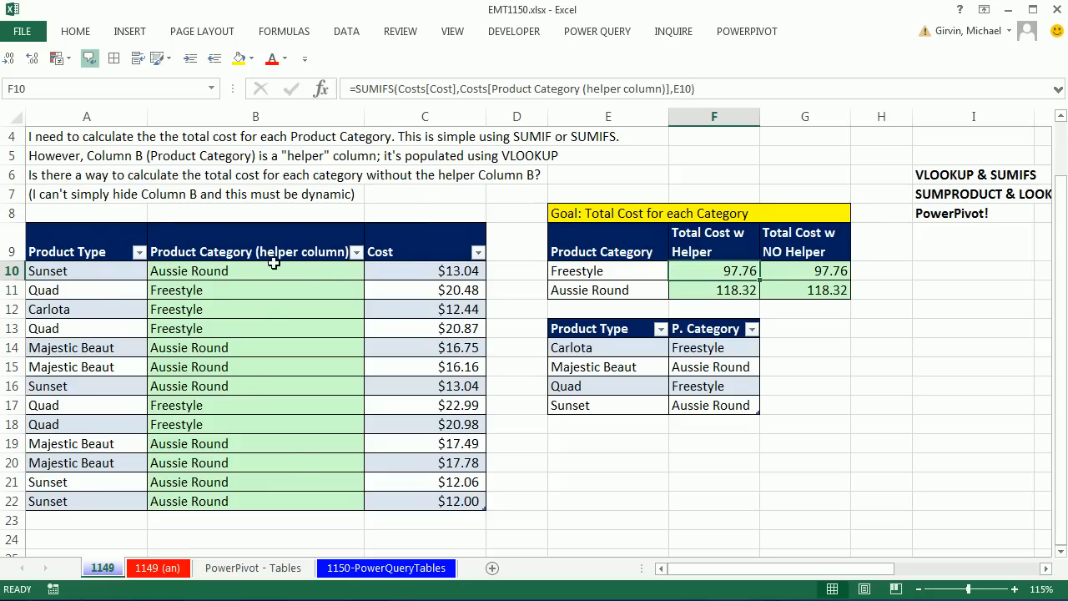
{"action": "mouse_move", "coordinate": [610, 377]}
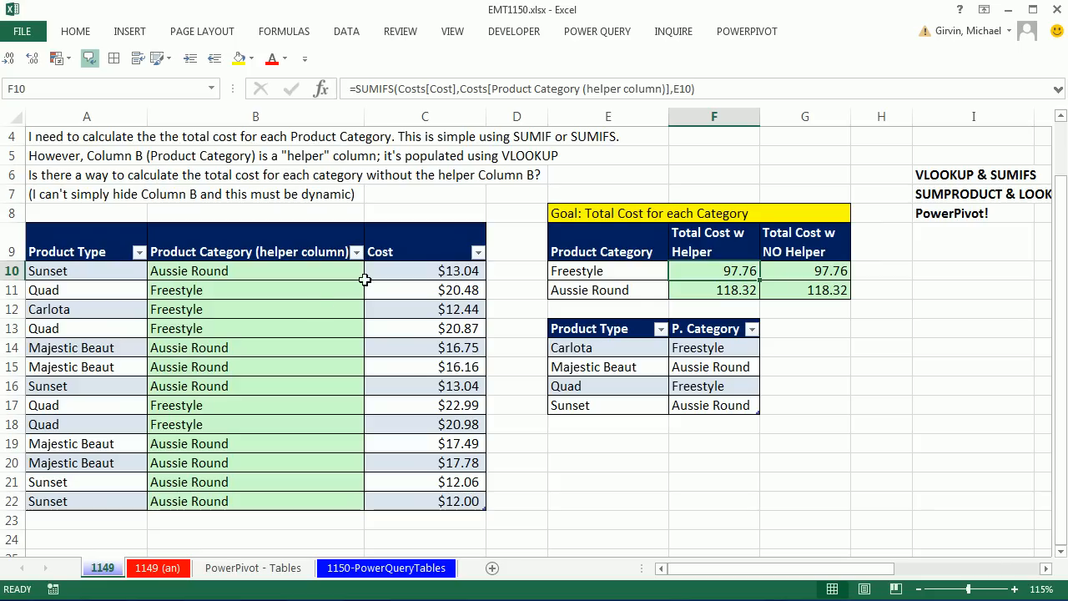
{"action": "mouse_move", "coordinate": [772, 273]}
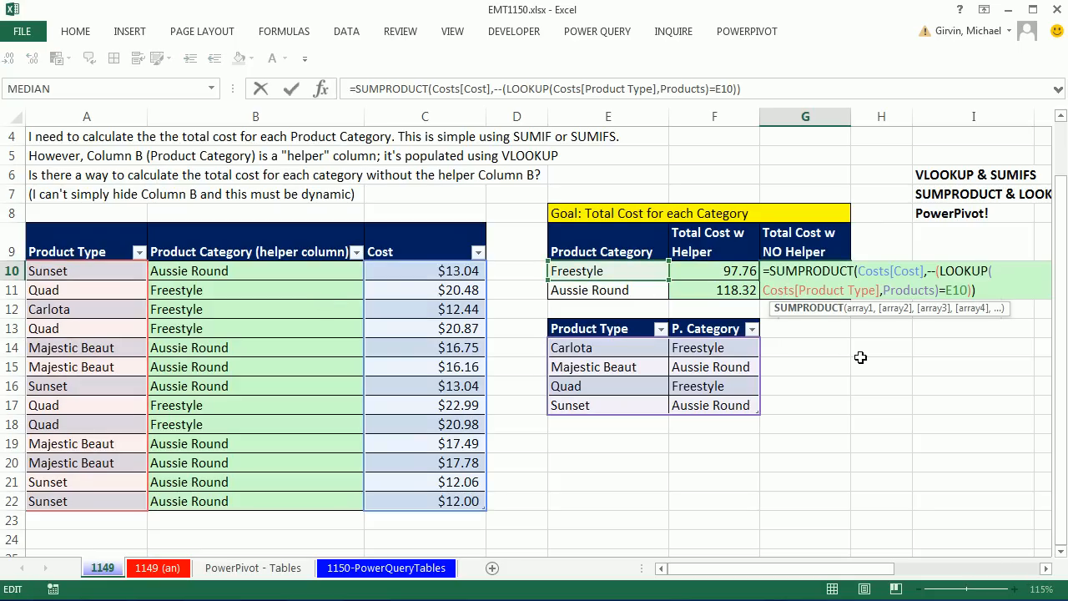
{"action": "mouse_move", "coordinate": [895, 375]}
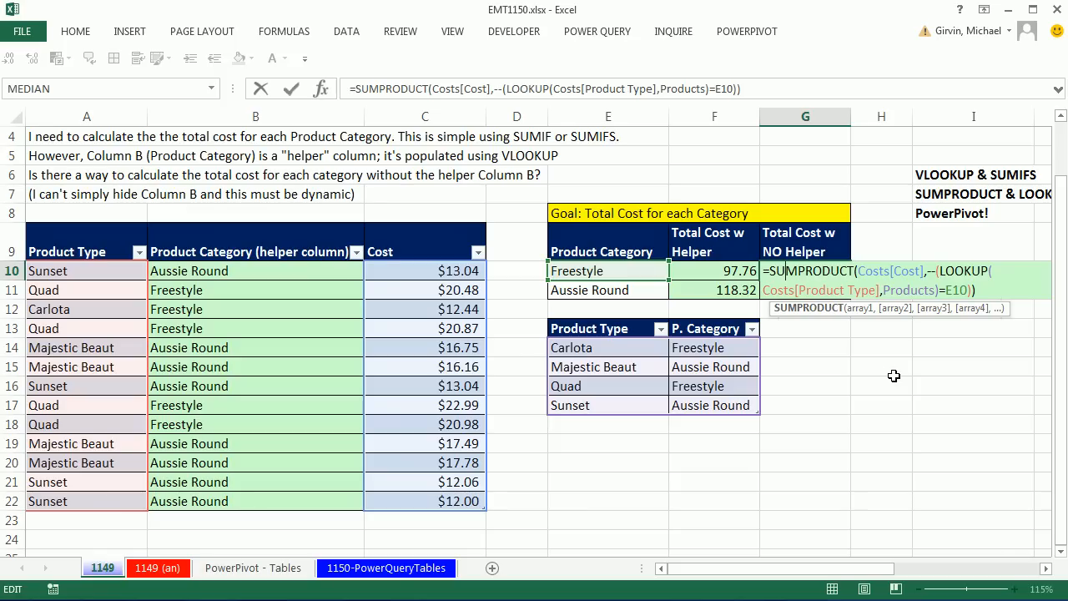
{"action": "mouse_move", "coordinate": [381, 240]}
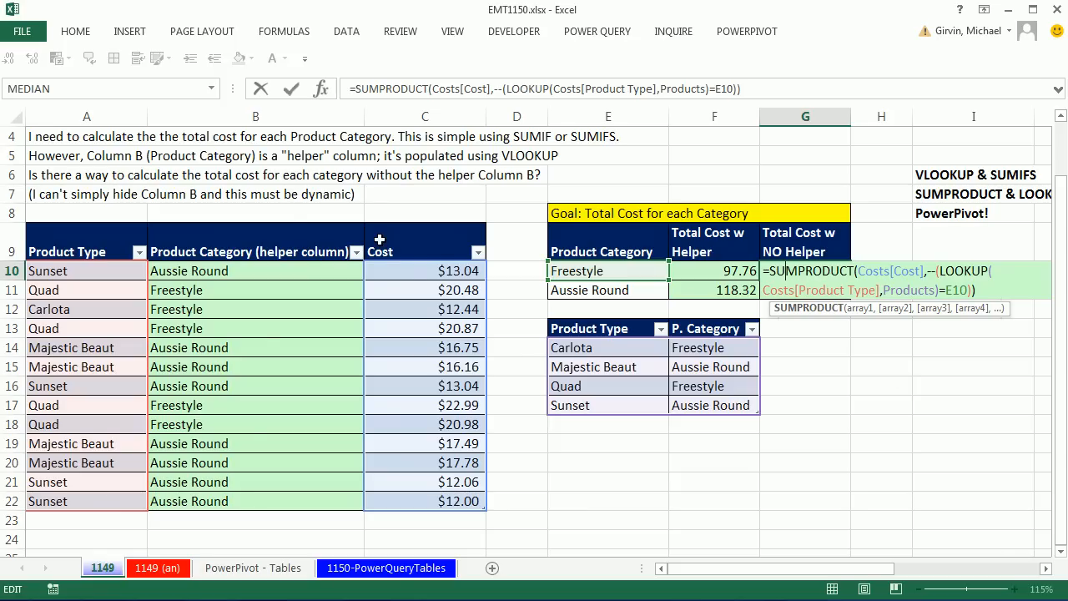
{"action": "key", "text": "Return"}
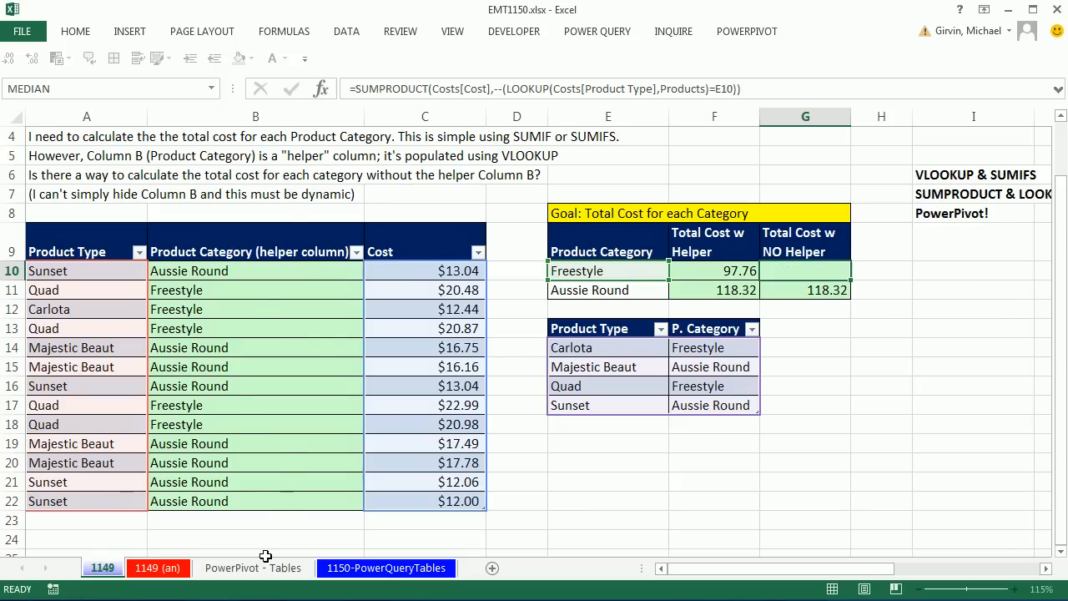
Inspect the PowerPivot total-cost pivot table and its fields, then return to 1150-PowerQueryTables
{"action": "left_click", "coordinate": [253, 567]}
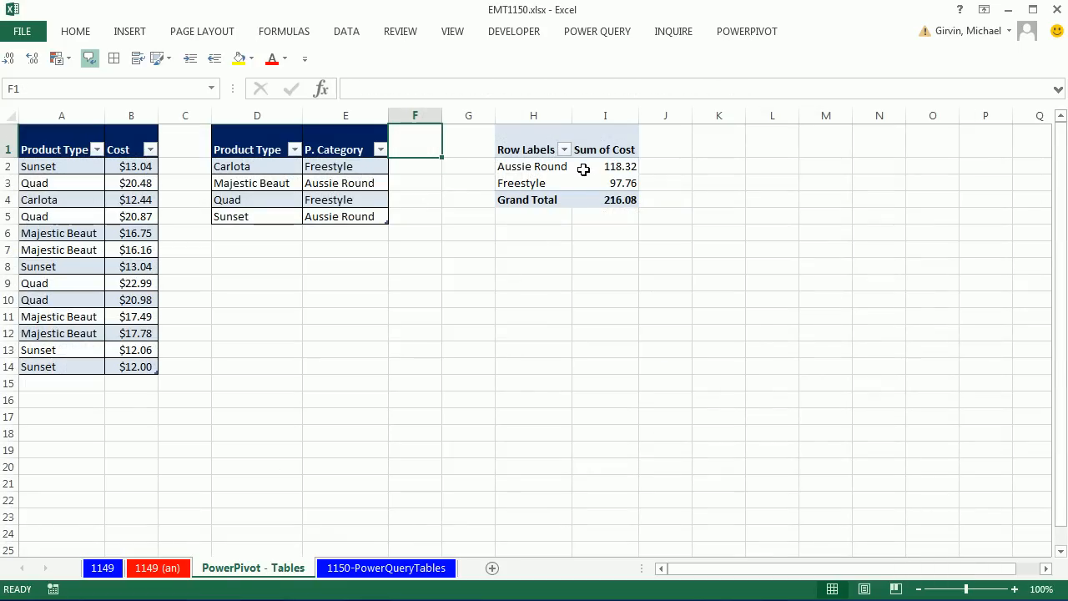
{"action": "left_click", "coordinate": [604, 167]}
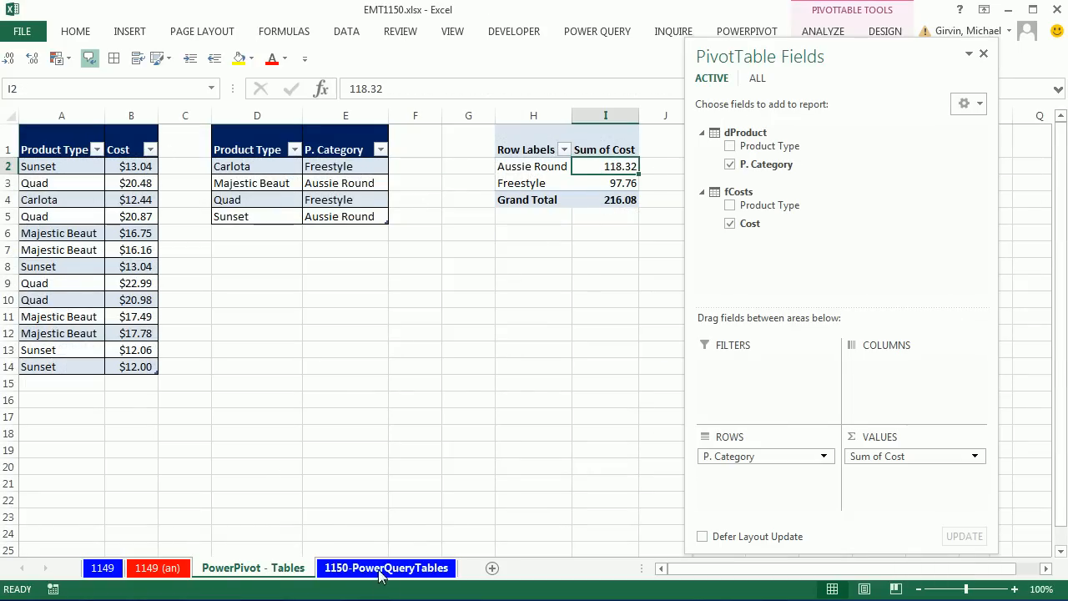
{"action": "left_click", "coordinate": [60, 137]}
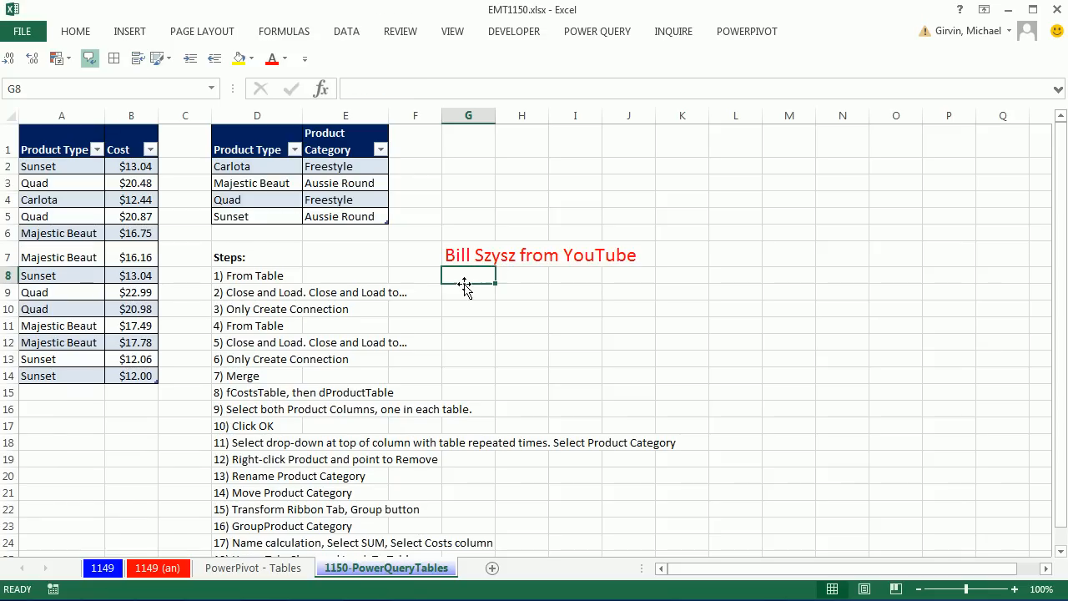
{"action": "mouse_move", "coordinate": [586, 285]}
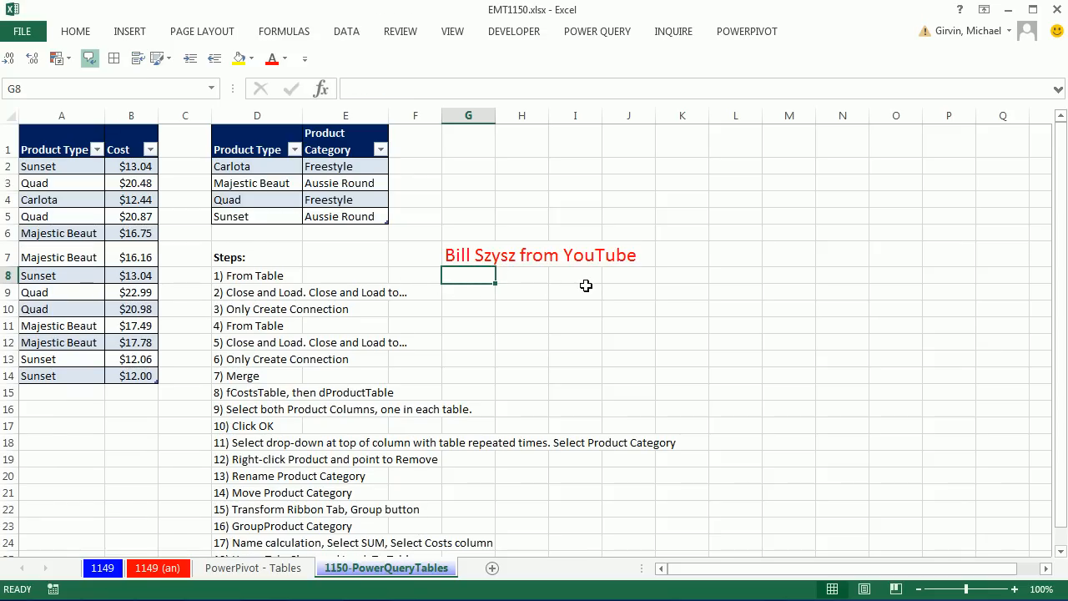
{"action": "mouse_move", "coordinate": [494, 294]}
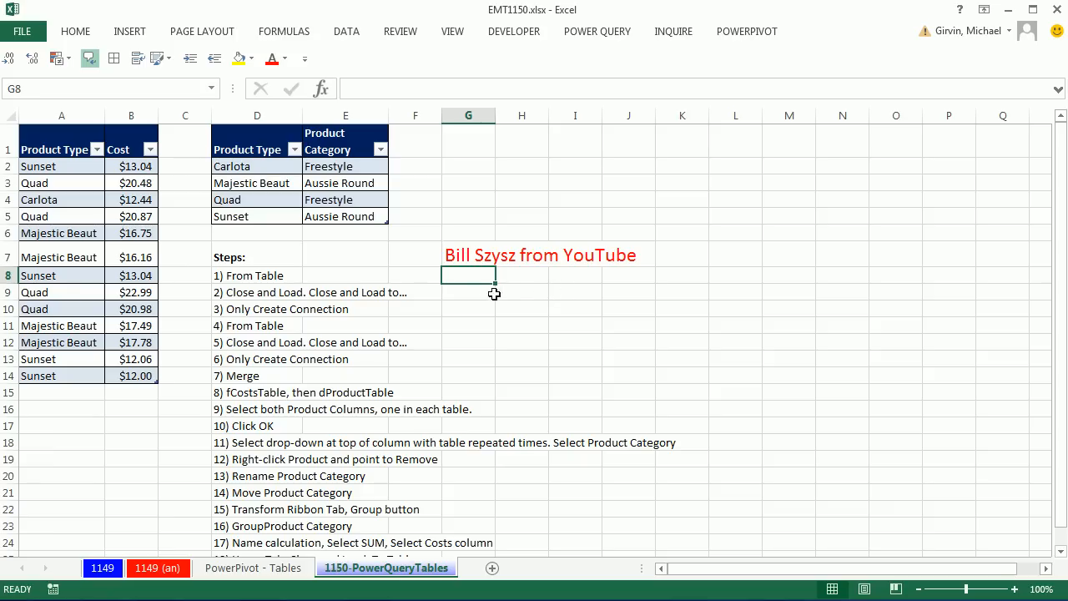
{"action": "mouse_move", "coordinate": [470, 286]}
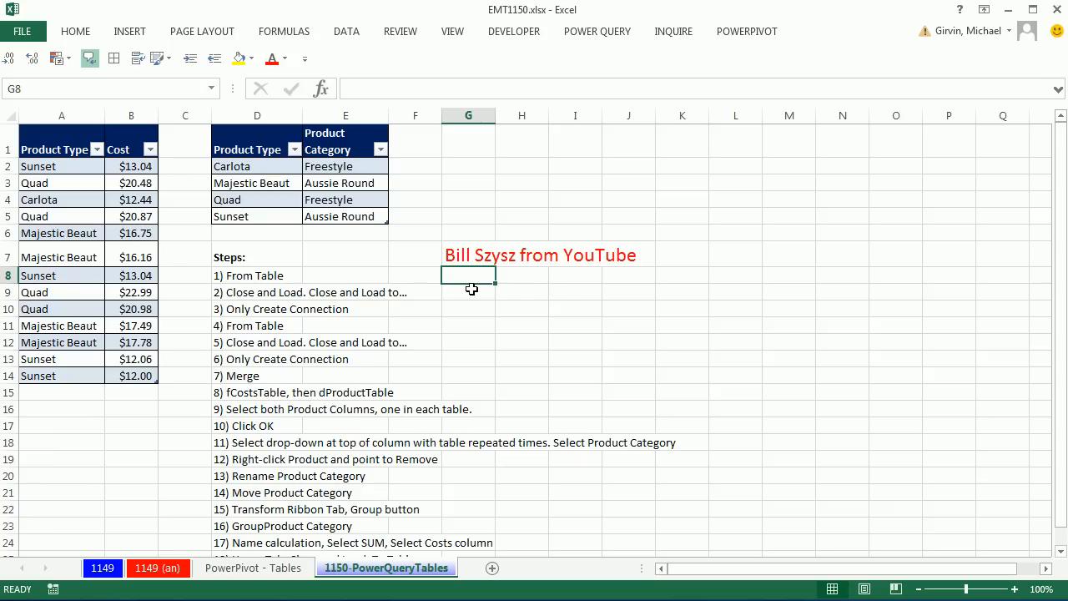
{"action": "mouse_move", "coordinate": [321, 311]}
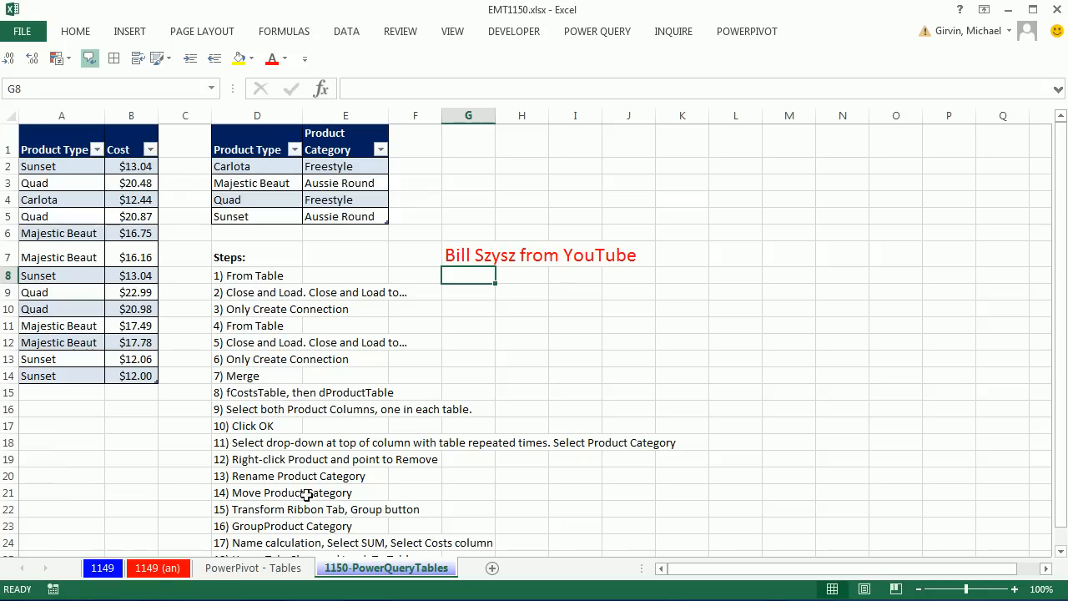
{"action": "mouse_move", "coordinate": [521, 277]}
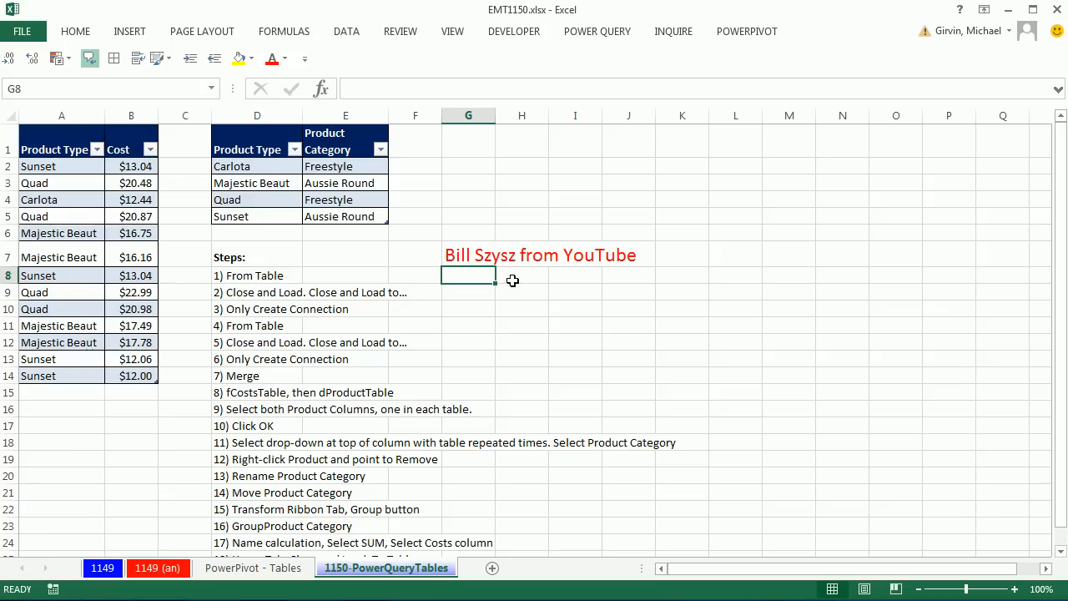
{"action": "mouse_move", "coordinate": [541, 284]}
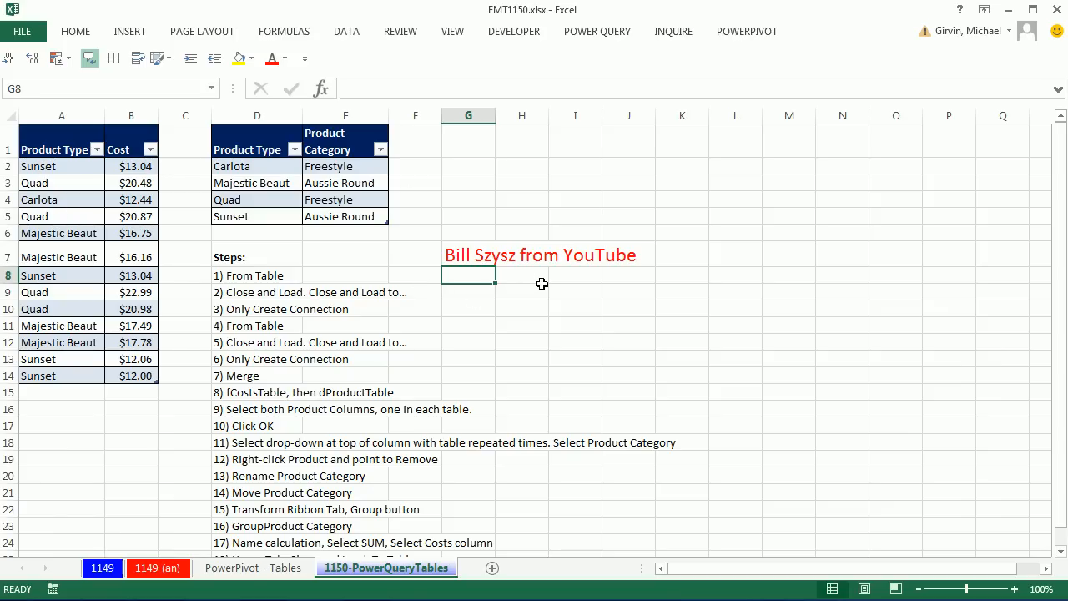
{"action": "mouse_move", "coordinate": [420, 264]}
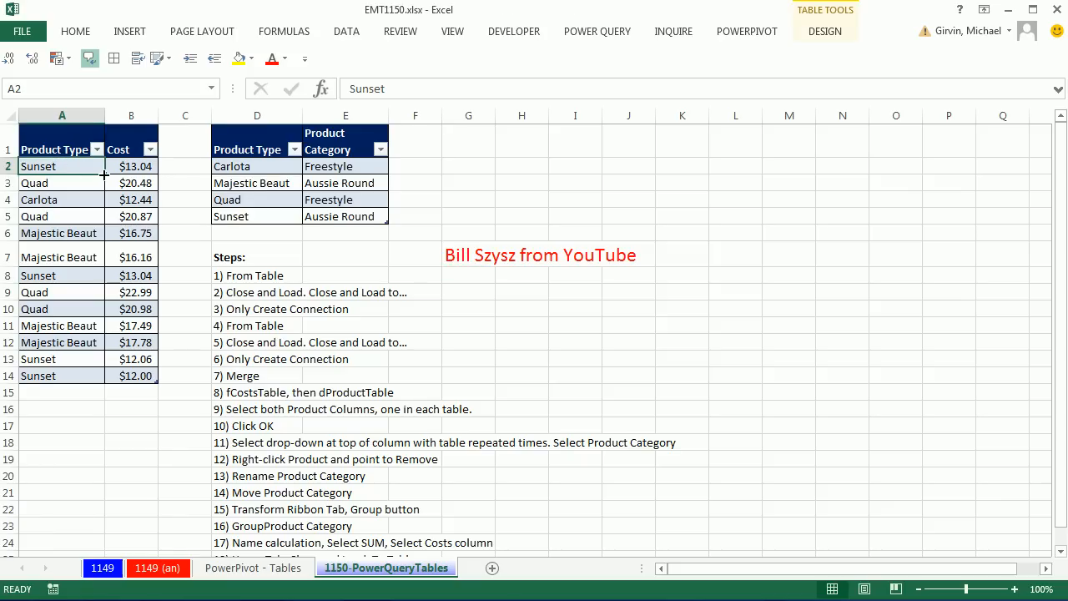
{"action": "mouse_move", "coordinate": [617, 63]}
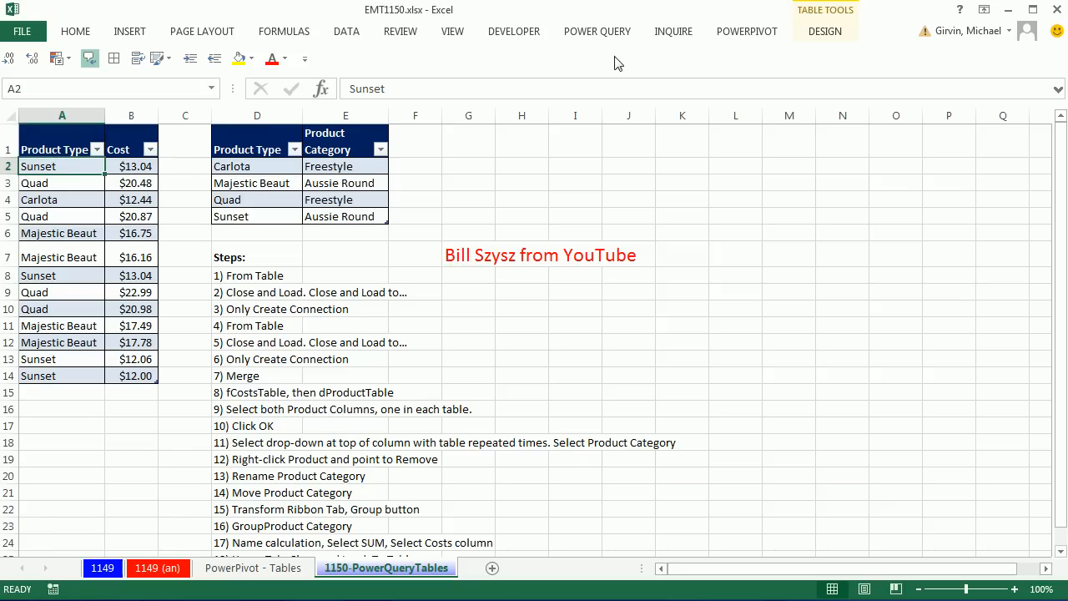
{"action": "left_click", "coordinate": [597, 30]}
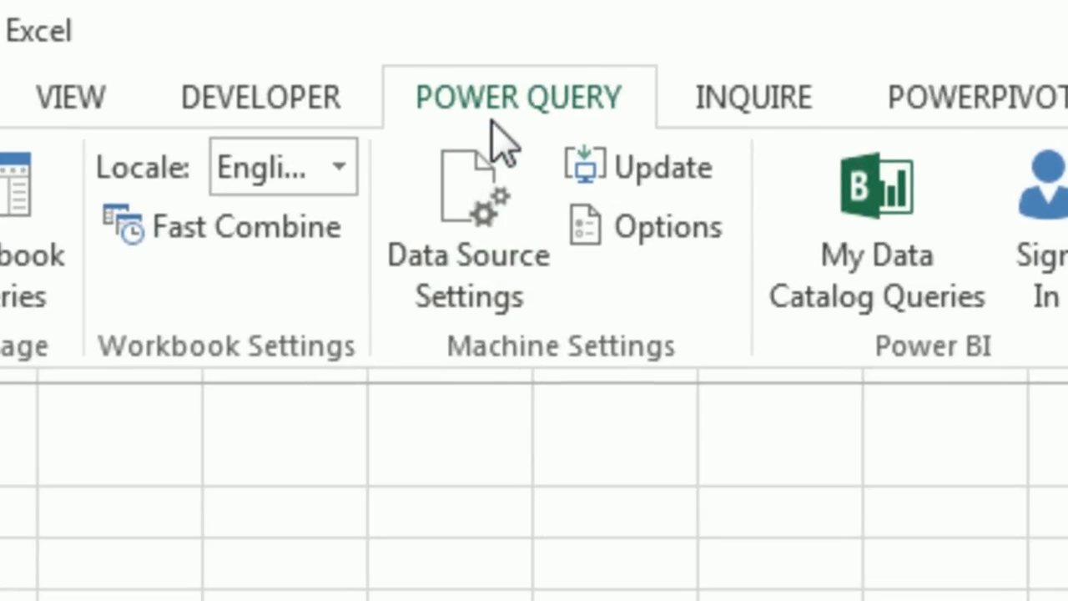
{"action": "mouse_move", "coordinate": [577, 133]}
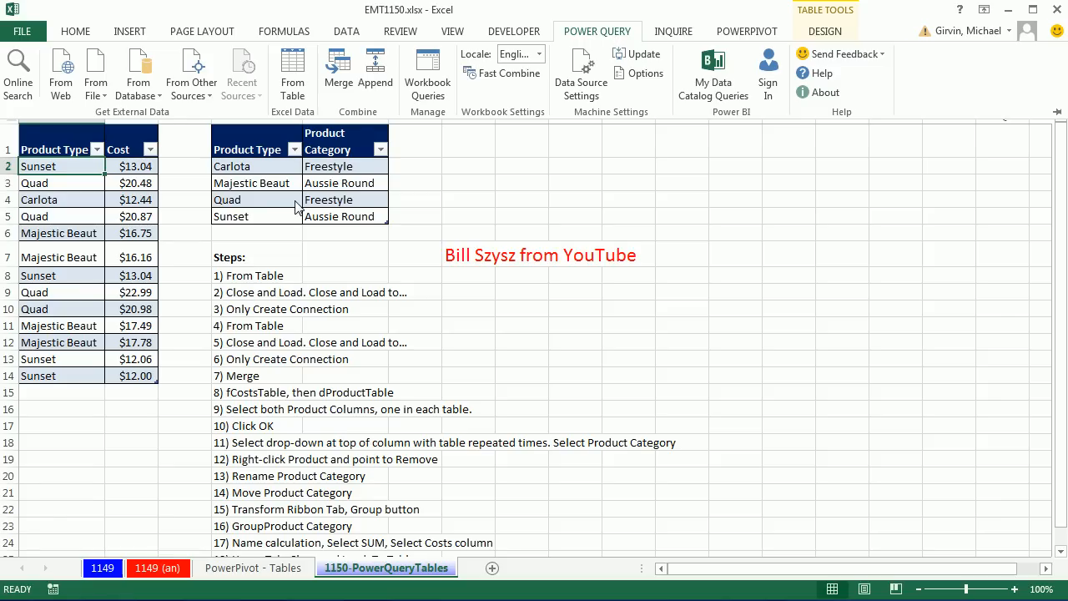
{"action": "mouse_move", "coordinate": [690, 289]}
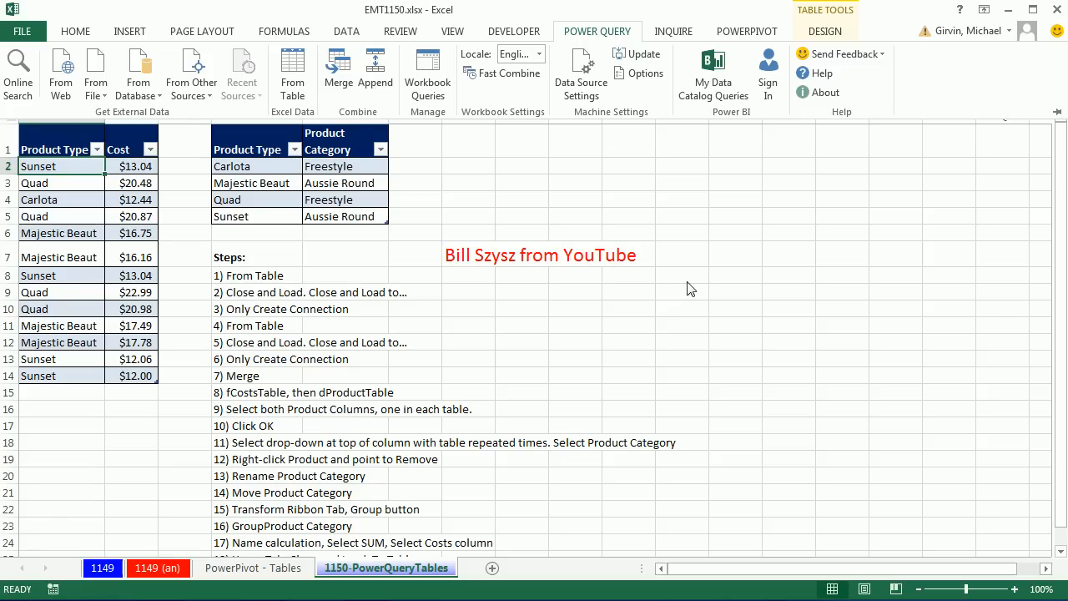
{"action": "mouse_move", "coordinate": [198, 227]}
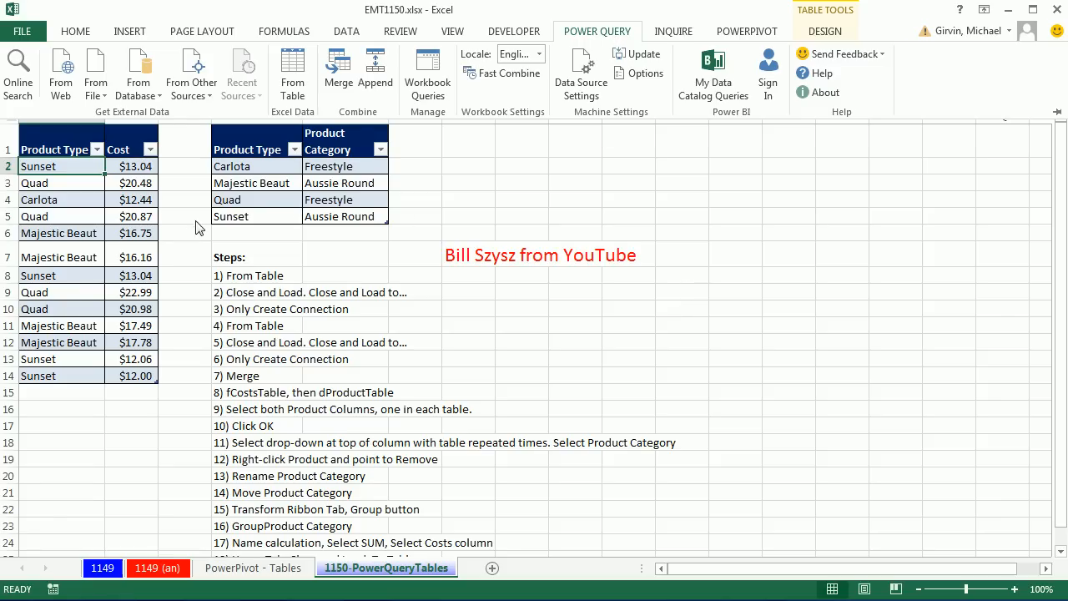
{"action": "mouse_move", "coordinate": [233, 255]}
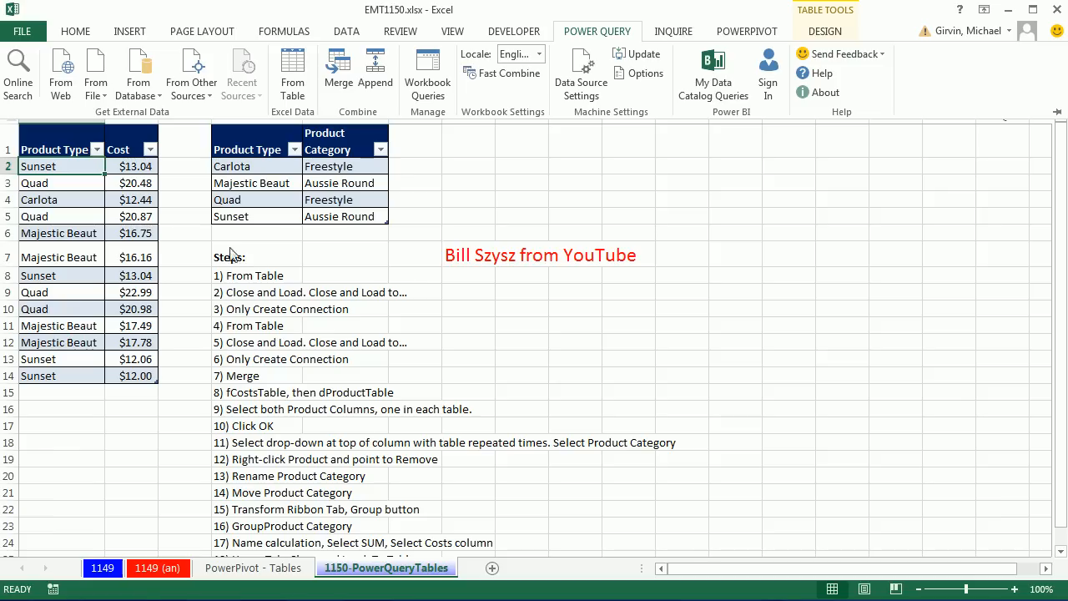
{"action": "mouse_move", "coordinate": [352, 207]}
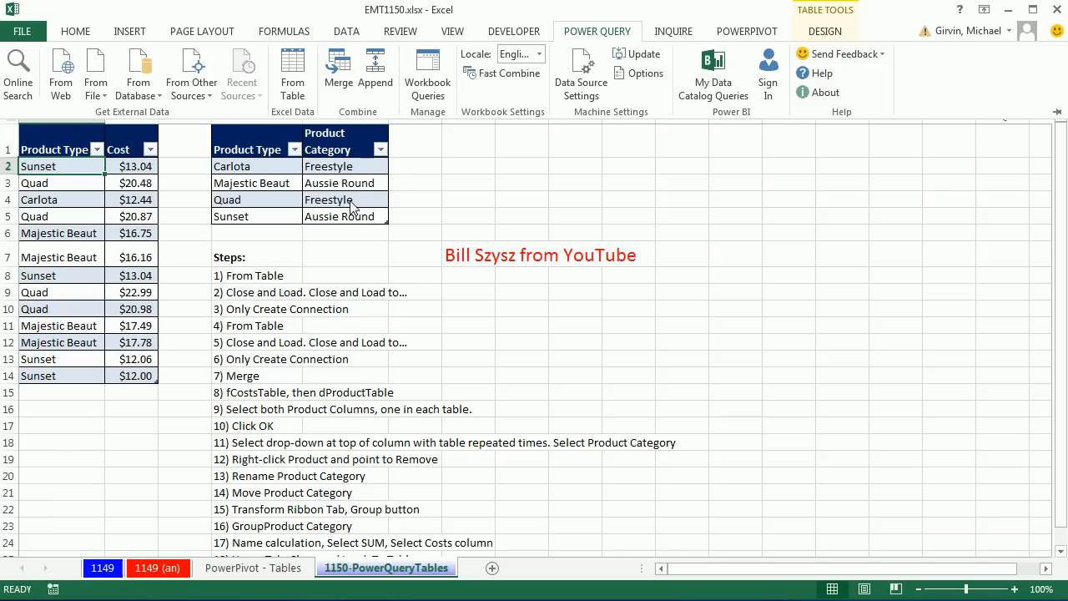
{"action": "mouse_move", "coordinate": [611, 40]}
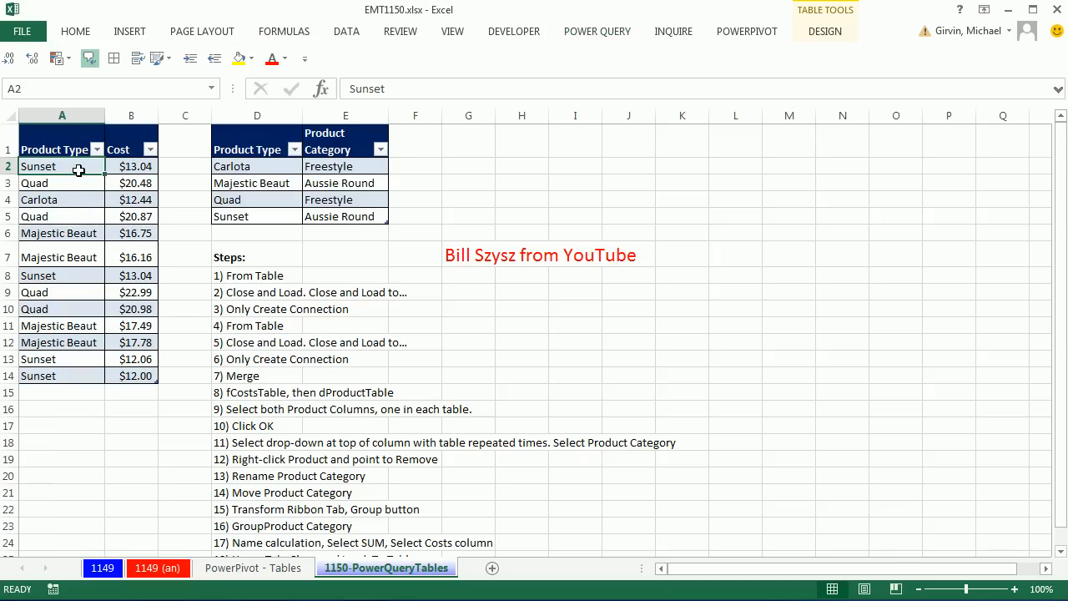
Create the fCostsTable query from the costs table via Power Query From Table and show its Close & Load options
{"action": "left_click", "coordinate": [597, 30]}
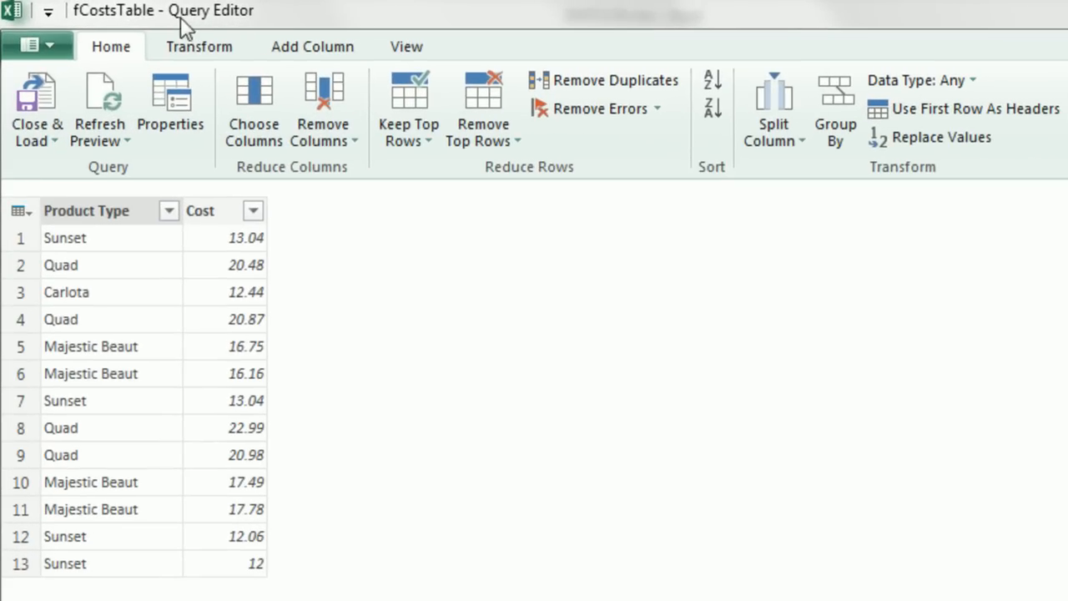
{"action": "mouse_move", "coordinate": [118, 427]}
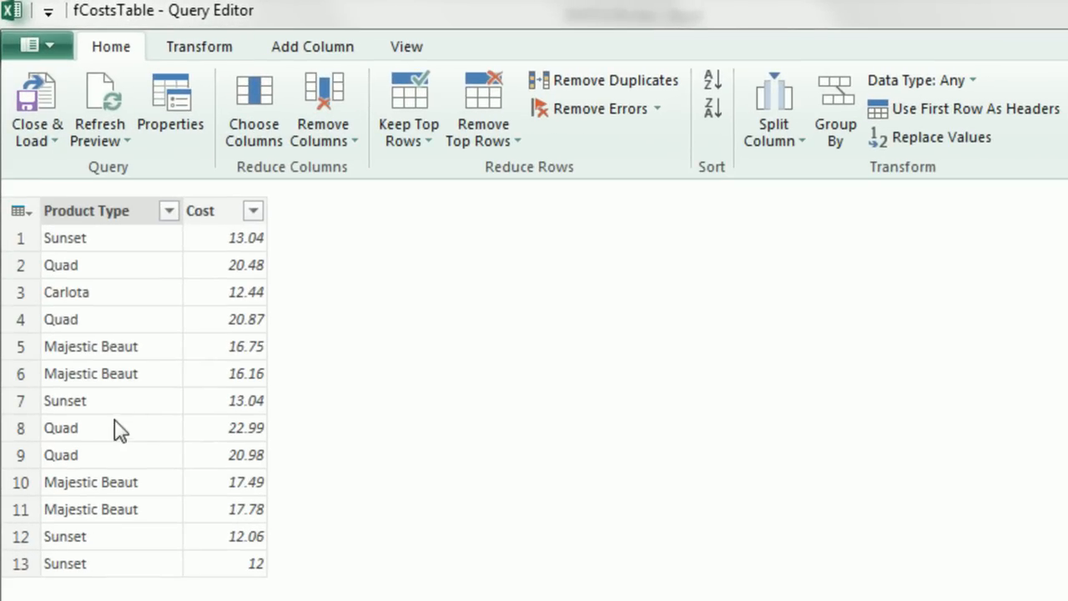
{"action": "left_click", "coordinate": [36, 133]}
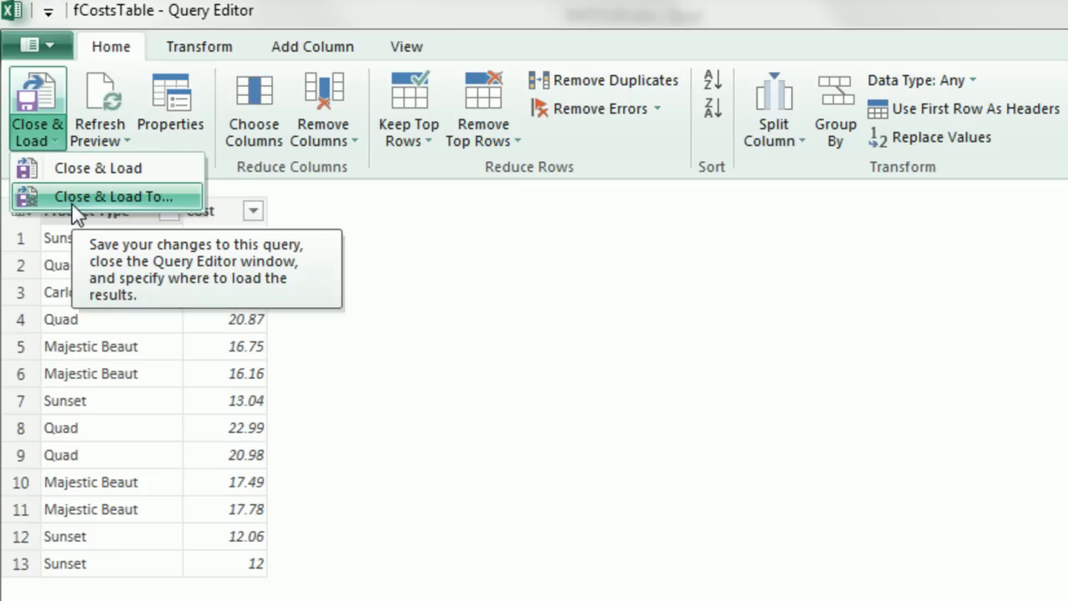
Close fCostsTable with Load To set to Only Create Connection so no data lands on a sheet
{"action": "left_click", "coordinate": [114, 197]}
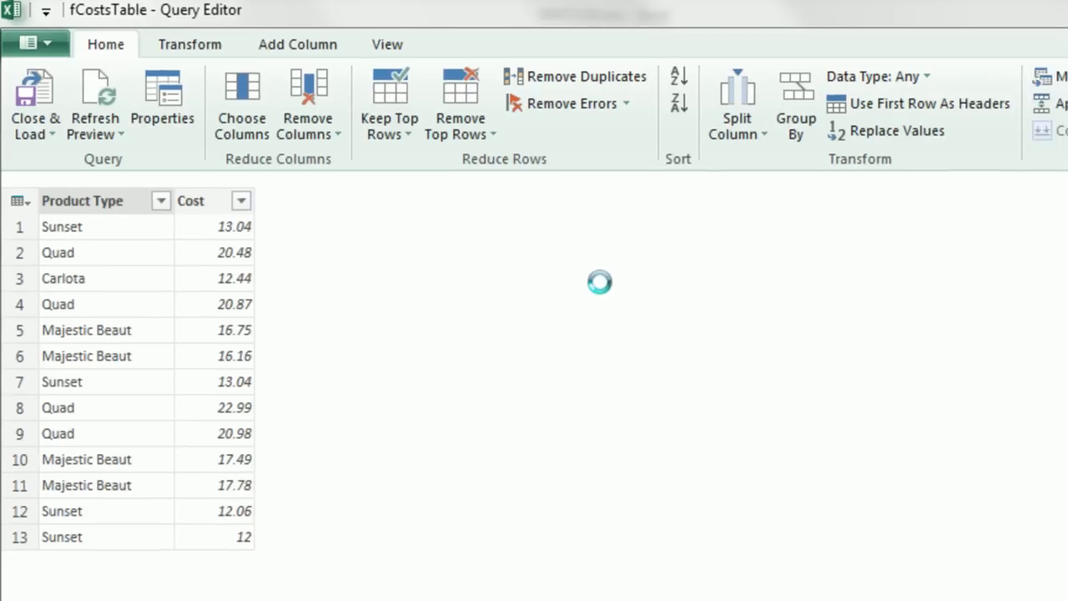
{"action": "left_click", "coordinate": [33, 103]}
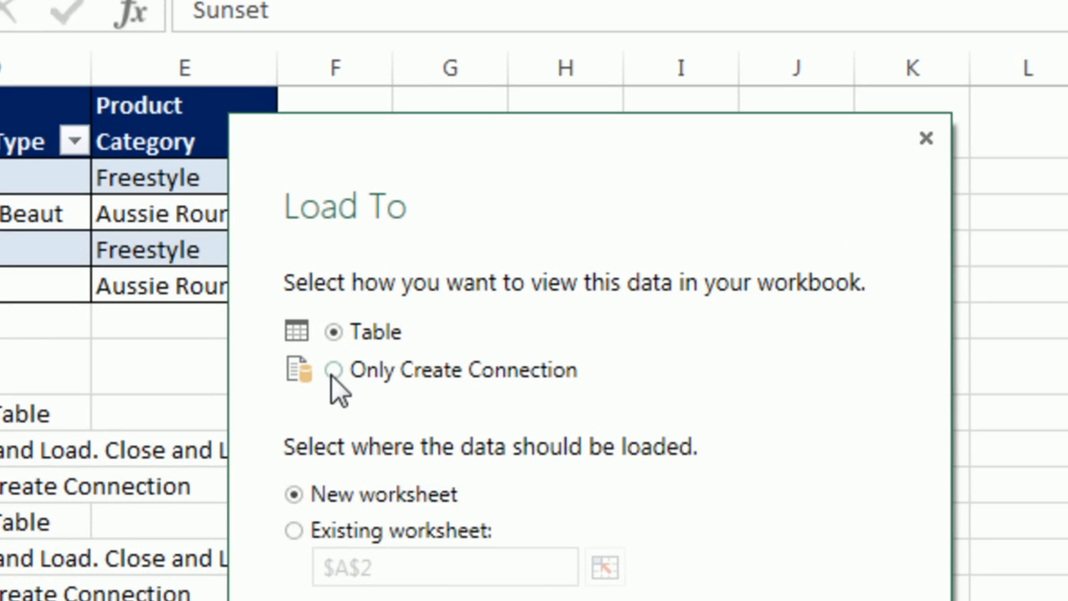
{"action": "left_click", "coordinate": [334, 370]}
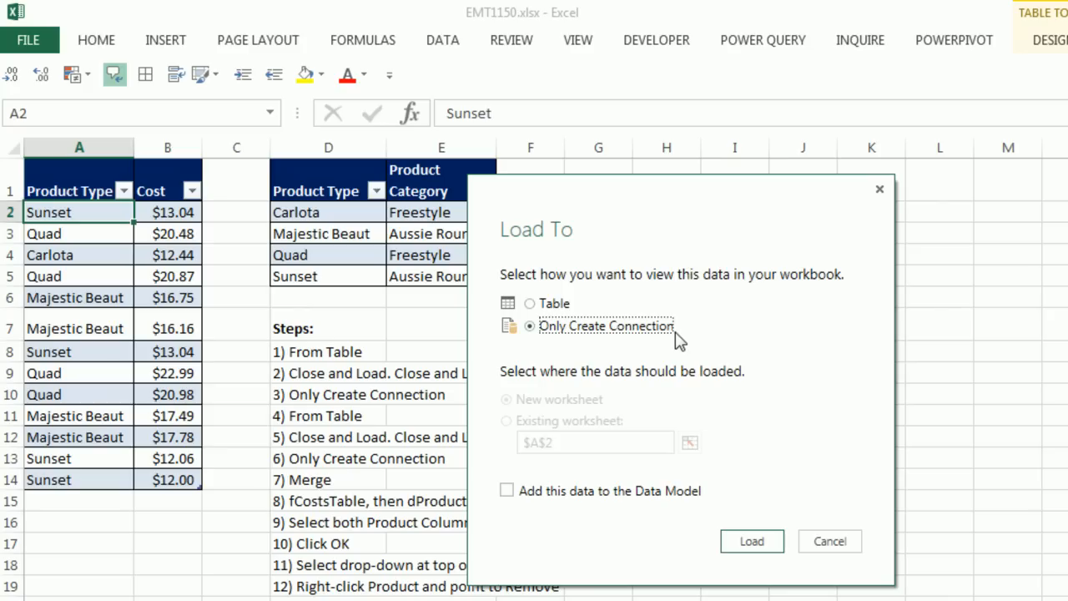
{"action": "mouse_move", "coordinate": [726, 492]}
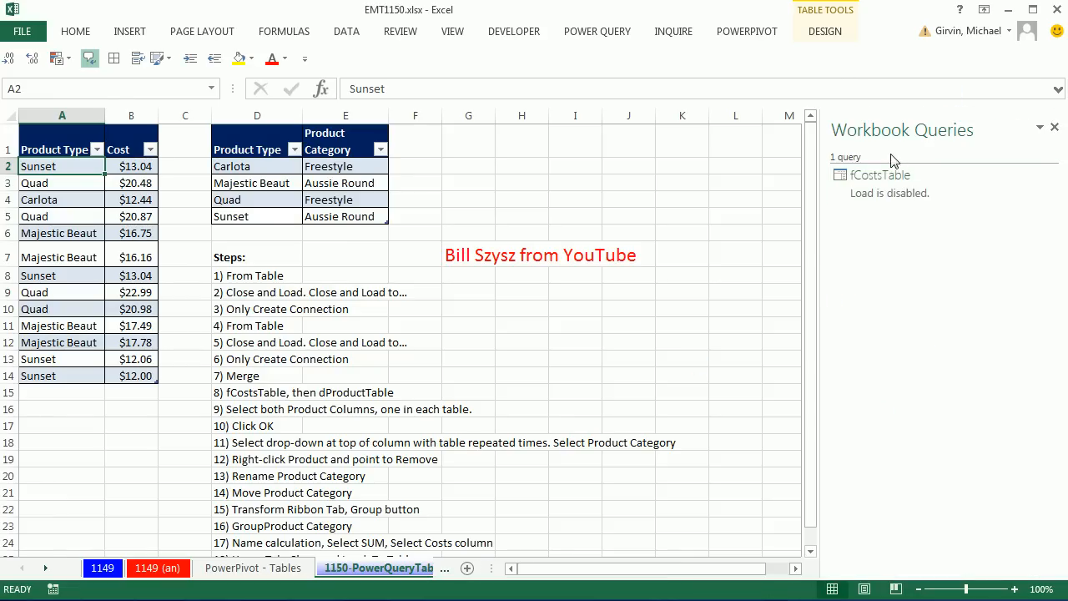
{"action": "mouse_move", "coordinate": [270, 163]}
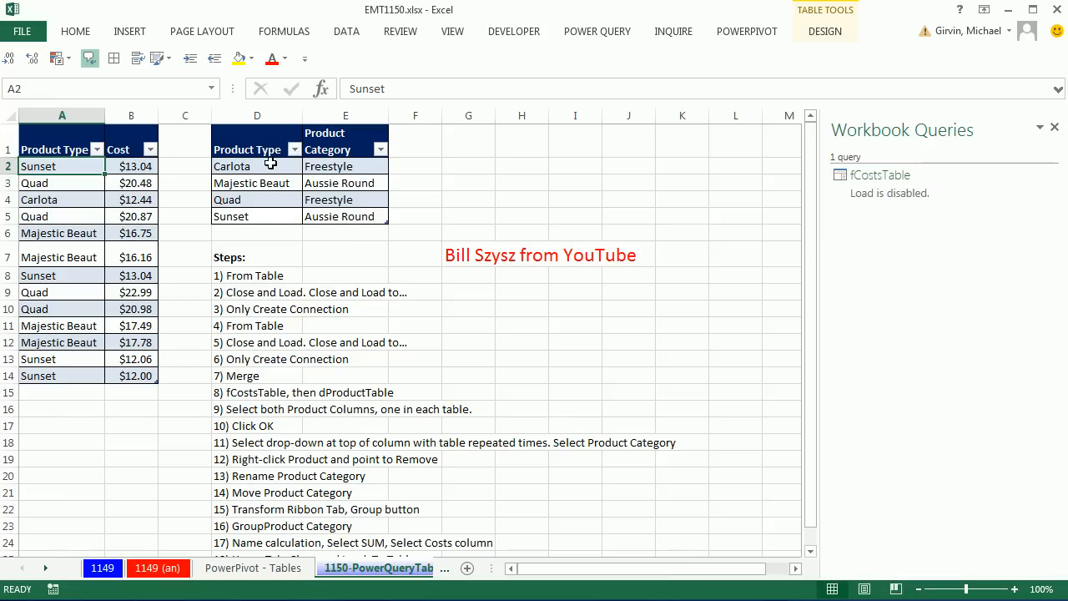
Create dProductTable from the product category table and load it as Only Create Connection
{"action": "left_click", "coordinate": [597, 30]}
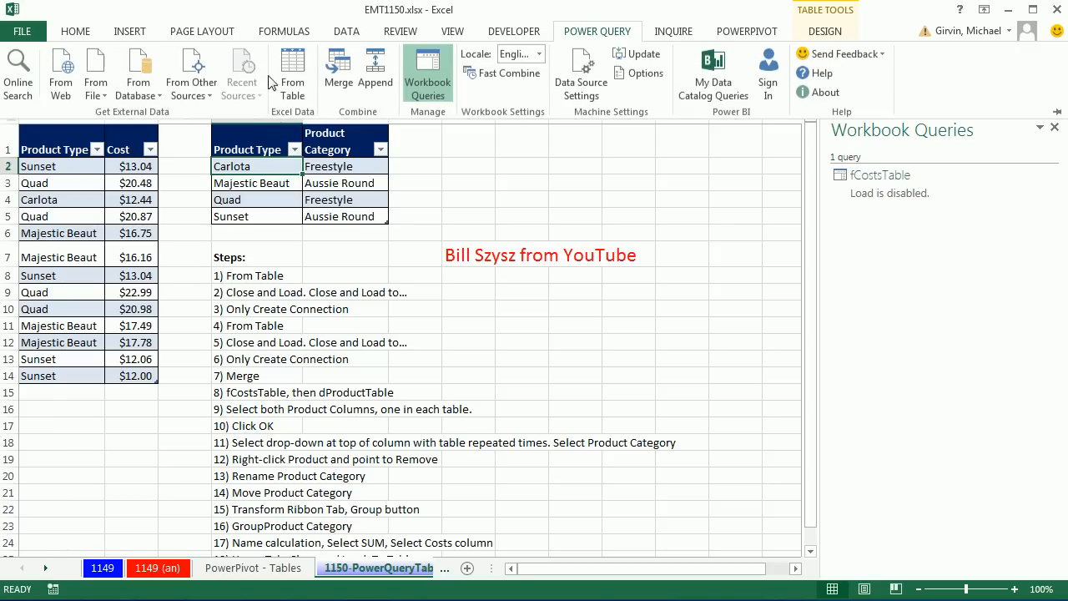
{"action": "left_click", "coordinate": [23, 83]}
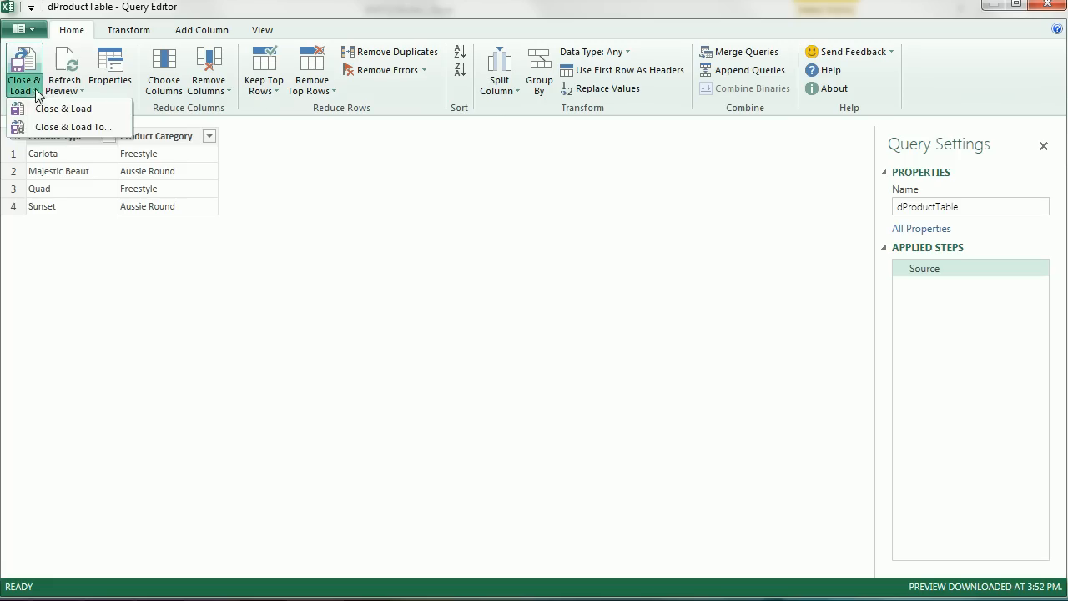
{"action": "left_click", "coordinate": [73, 127]}
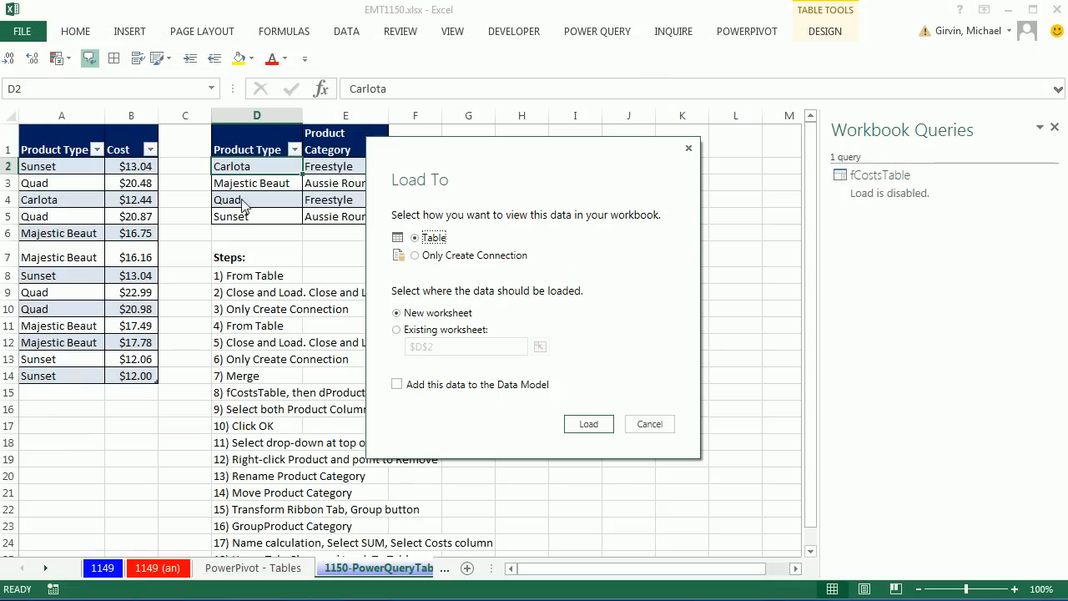
{"action": "left_click", "coordinate": [398, 256]}
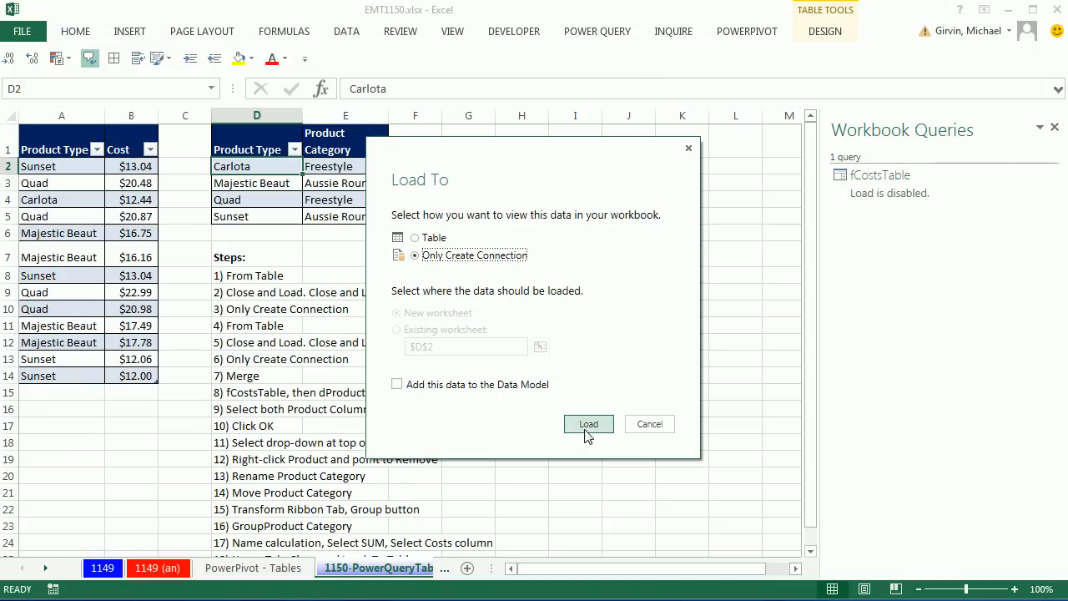
{"action": "left_click", "coordinate": [587, 424]}
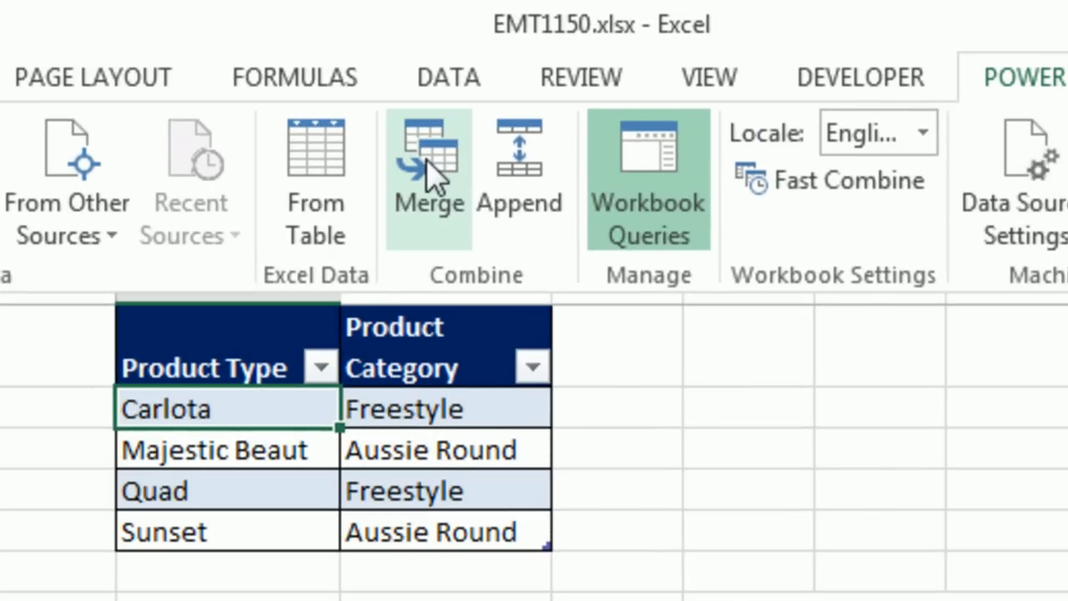
Merge fCostsTable with dProductTable matched on Product Type, 13 of 13 rows matching
{"action": "left_click", "coordinate": [427, 159]}
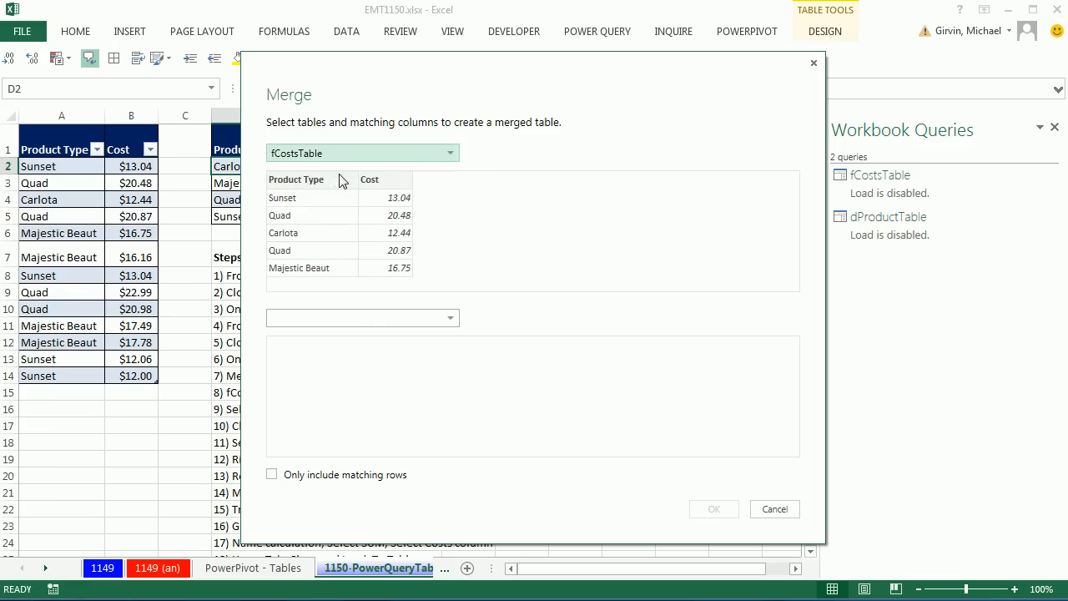
{"action": "left_click", "coordinate": [297, 180]}
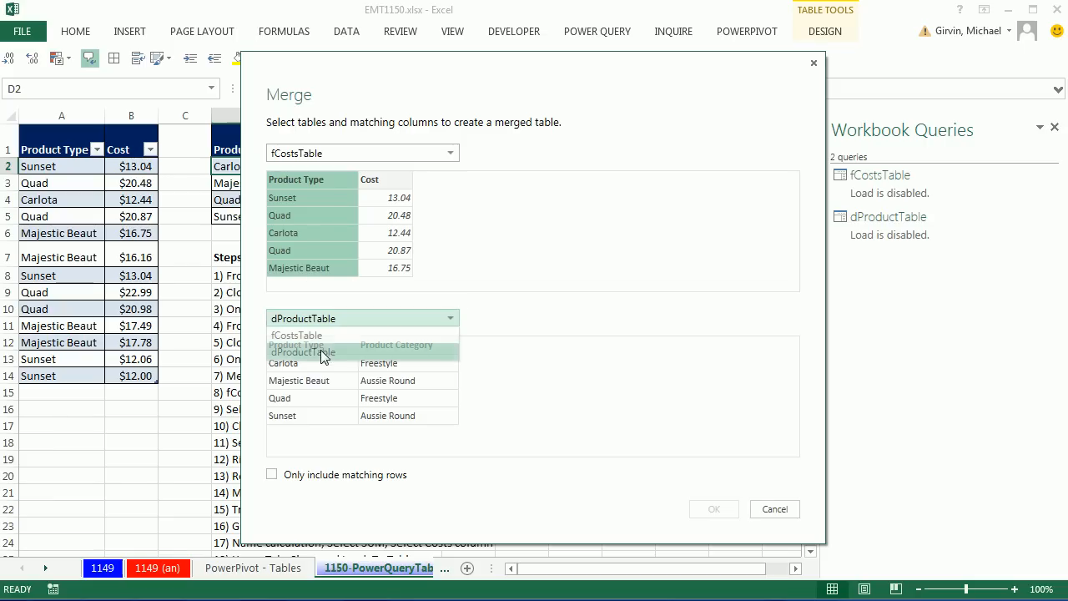
{"action": "left_click", "coordinate": [297, 344]}
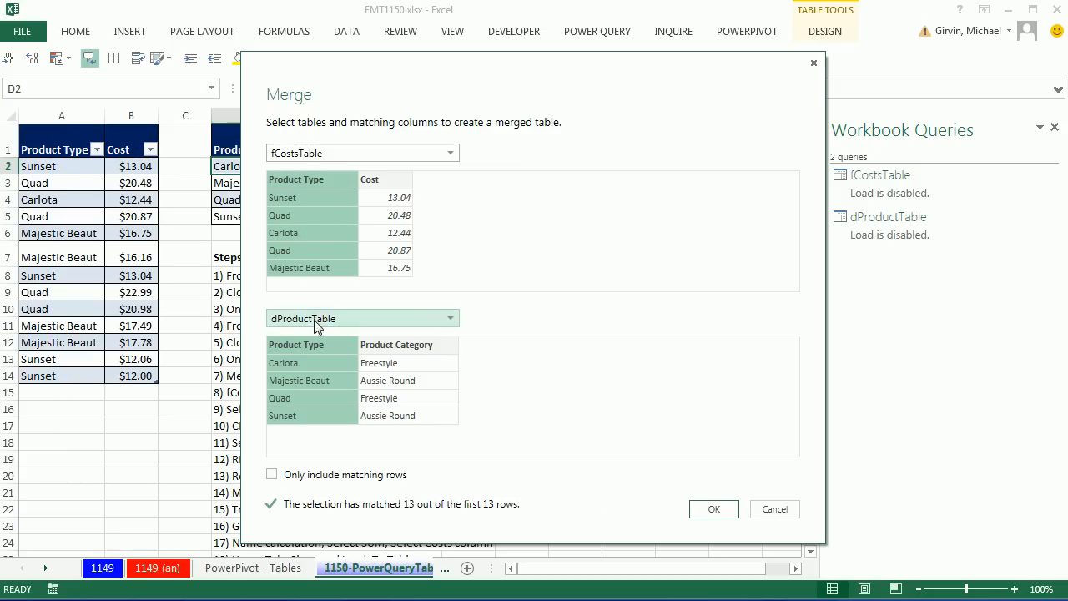
{"action": "mouse_move", "coordinate": [340, 214]}
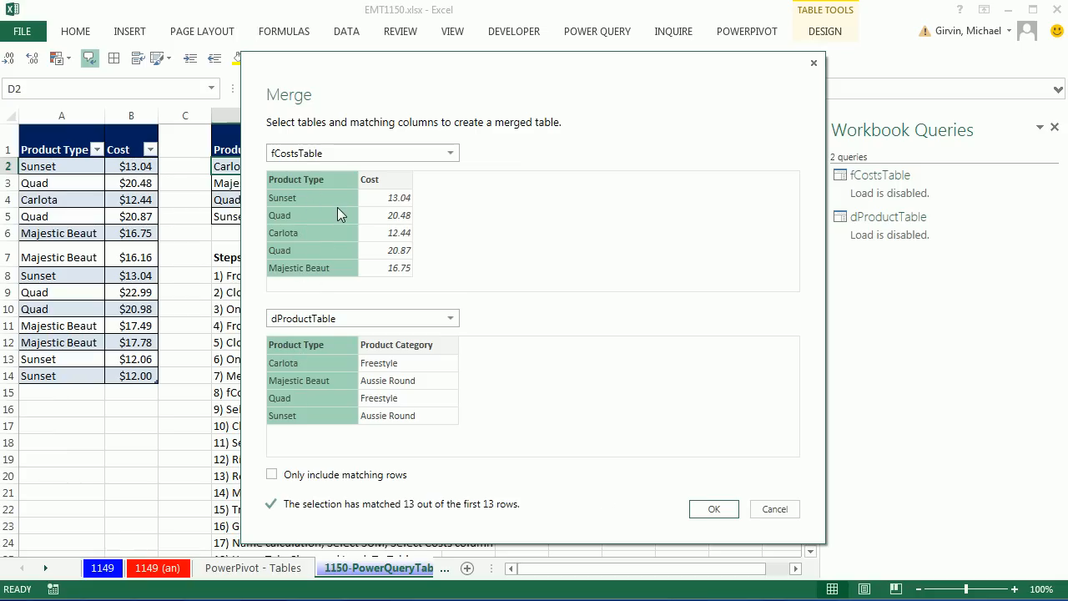
{"action": "mouse_move", "coordinate": [327, 367]}
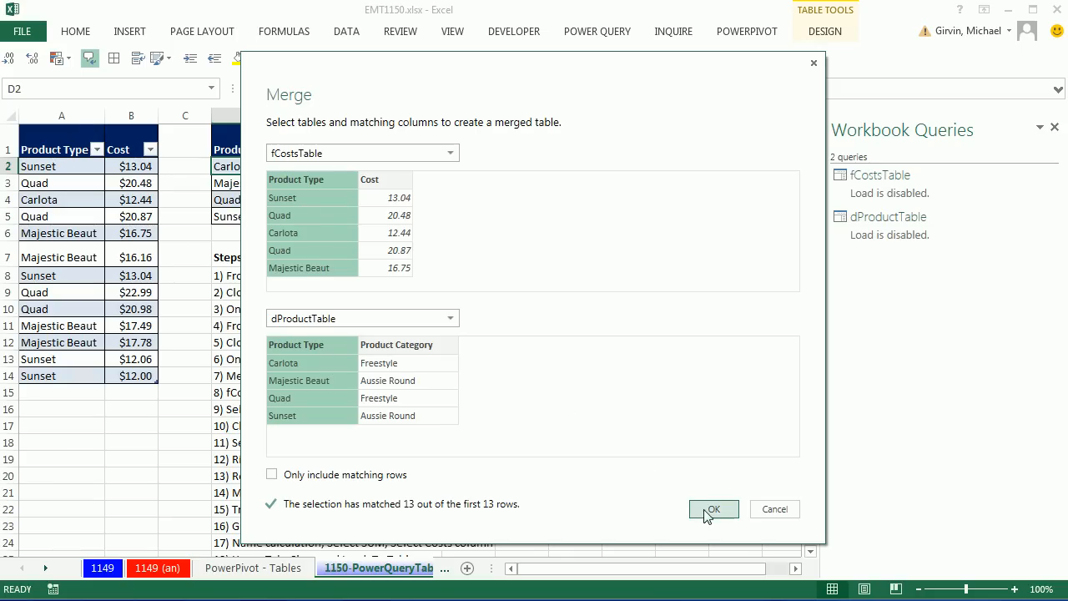
Confirm the merge into Merge1 and expand NewColumn to bring in only Product Category
{"action": "left_click", "coordinate": [712, 509]}
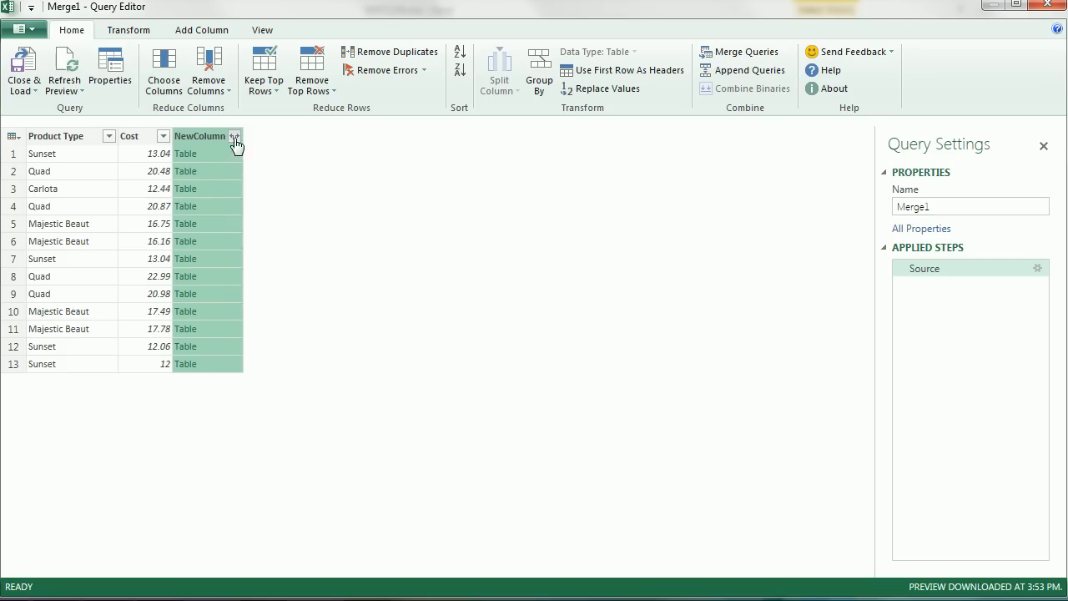
{"action": "left_click", "coordinate": [234, 136]}
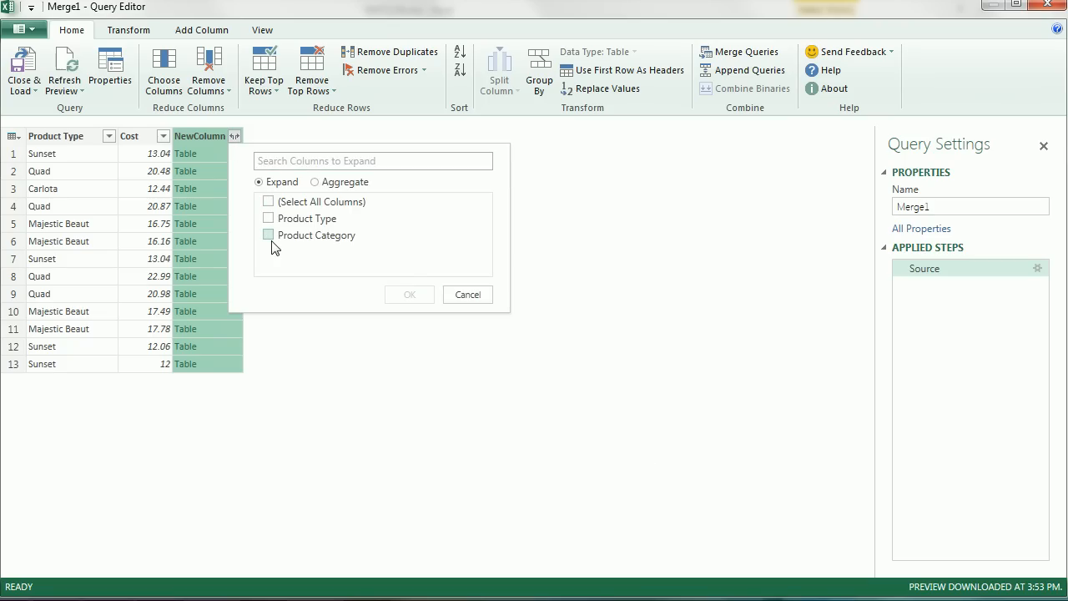
{"action": "mouse_move", "coordinate": [271, 244]}
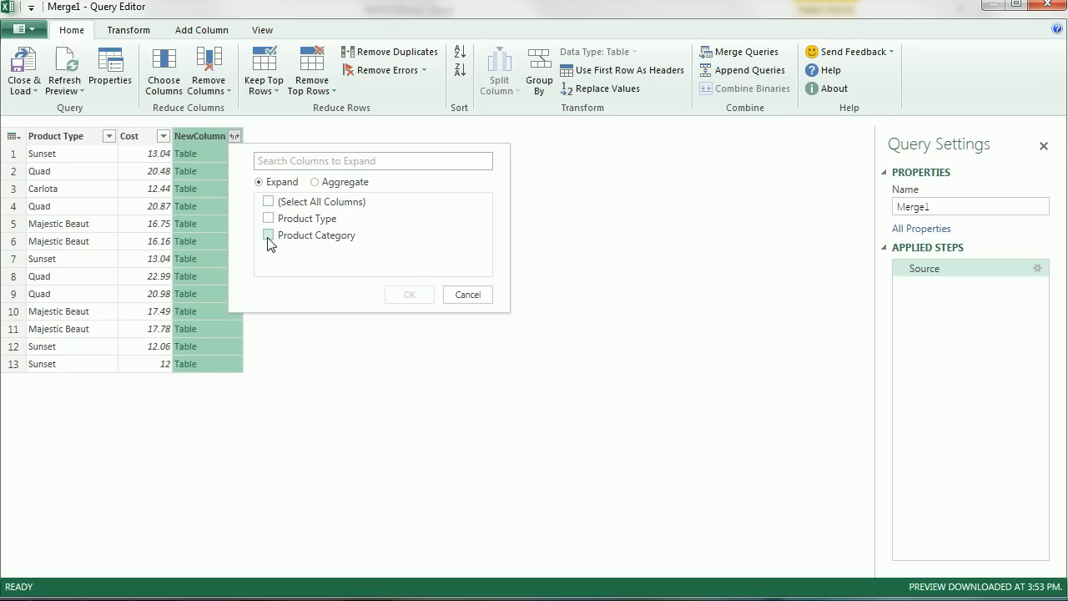
{"action": "left_click", "coordinate": [268, 234]}
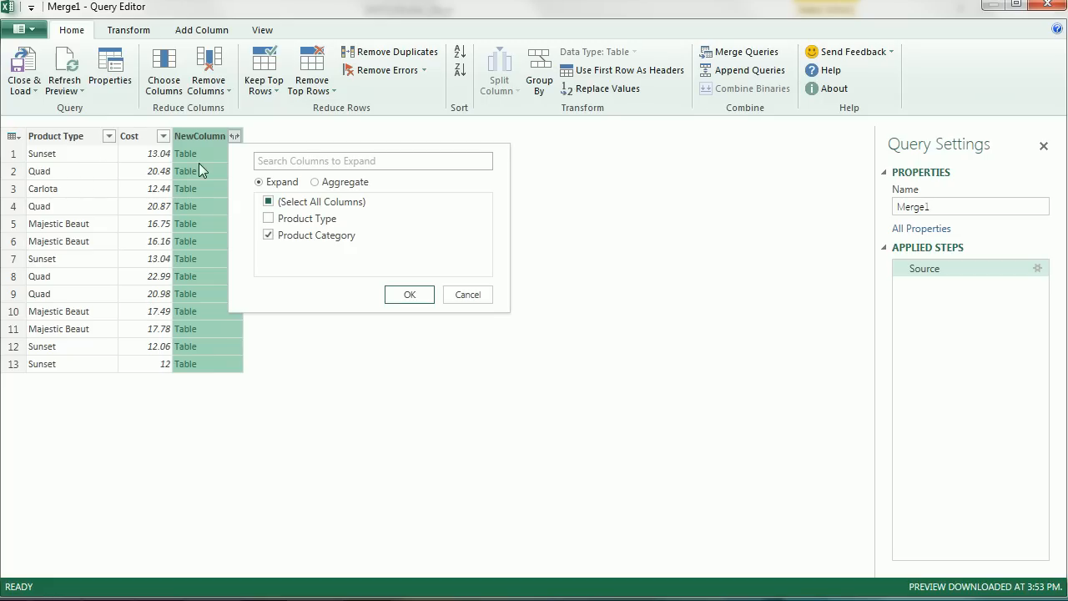
{"action": "mouse_move", "coordinate": [204, 151]}
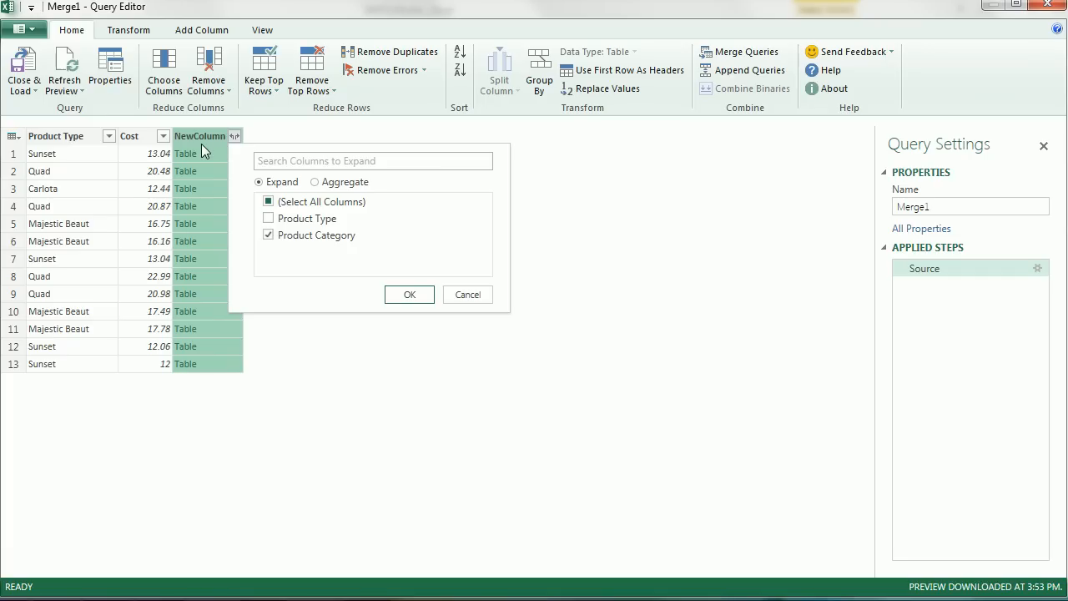
{"action": "mouse_move", "coordinate": [233, 407]}
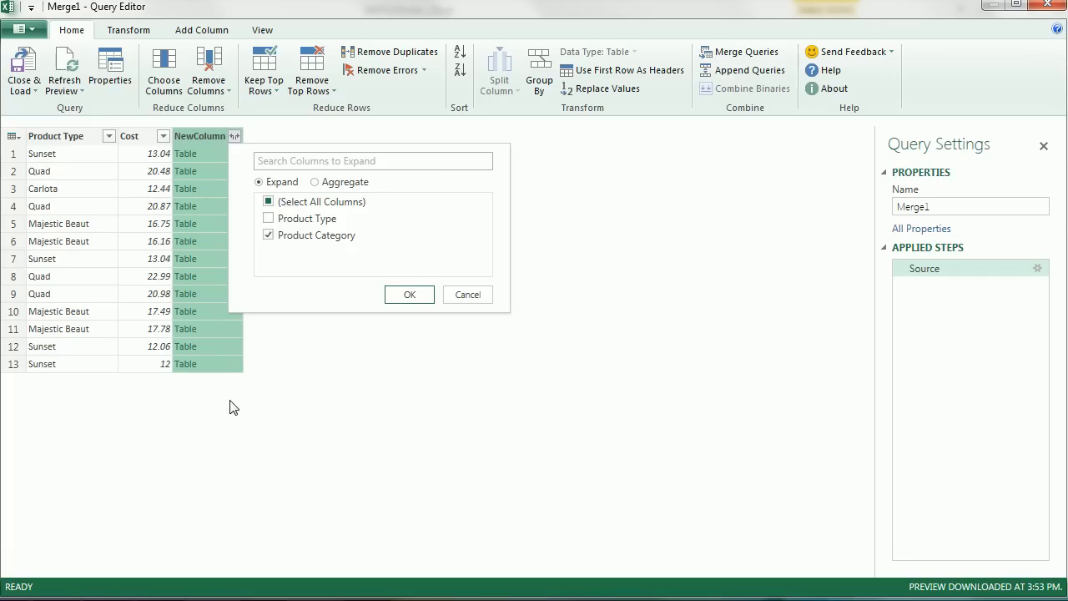
{"action": "left_click", "coordinate": [409, 294]}
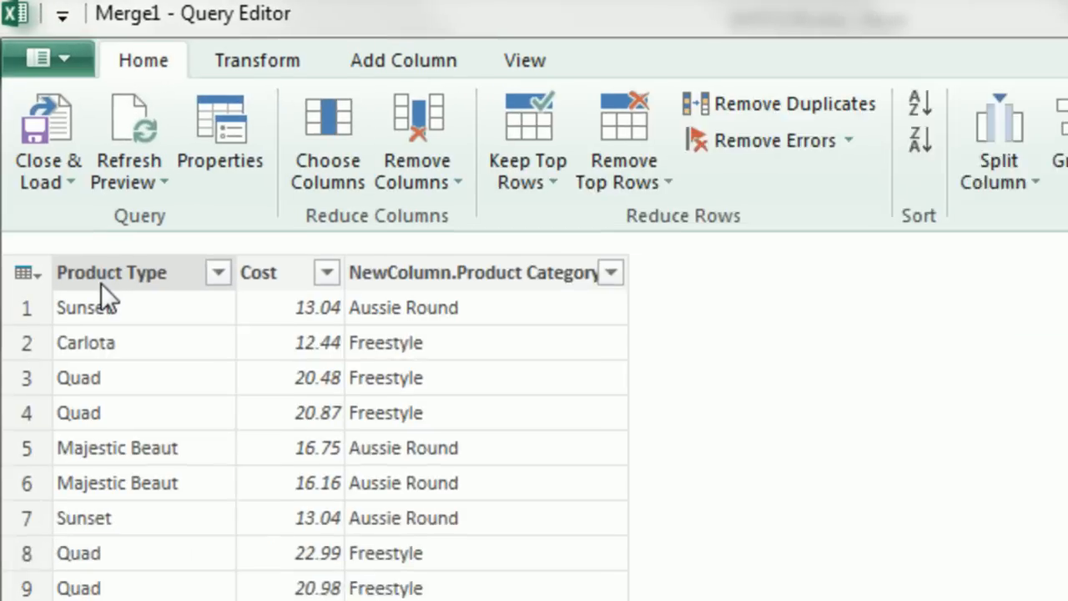
Remove the Product Type column and rename NewColumn.Product Category to Product Category
{"action": "right_click", "coordinate": [110, 272]}
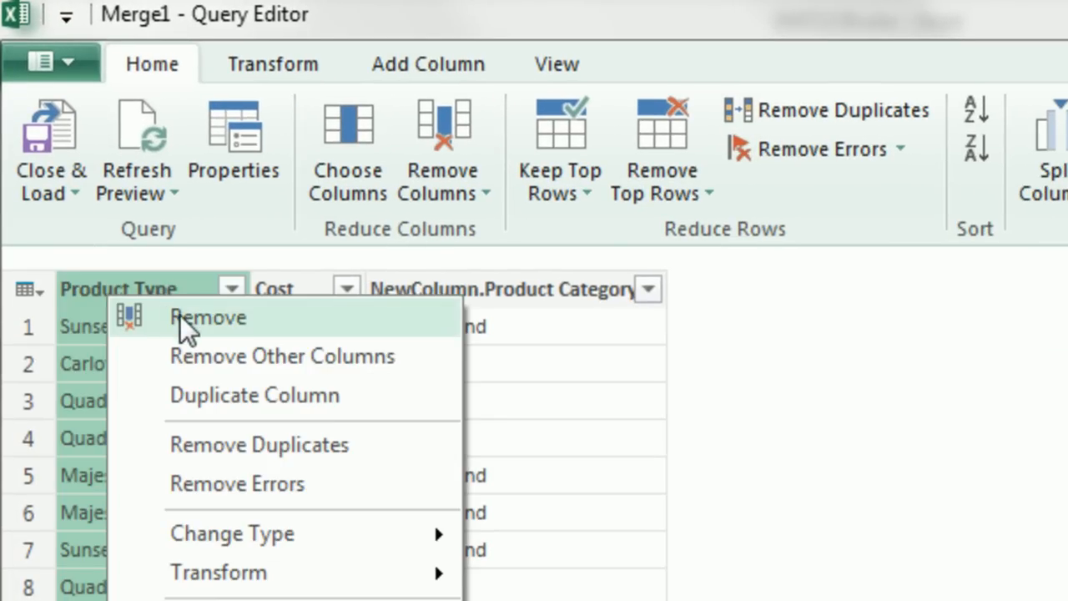
{"action": "left_click", "coordinate": [207, 317]}
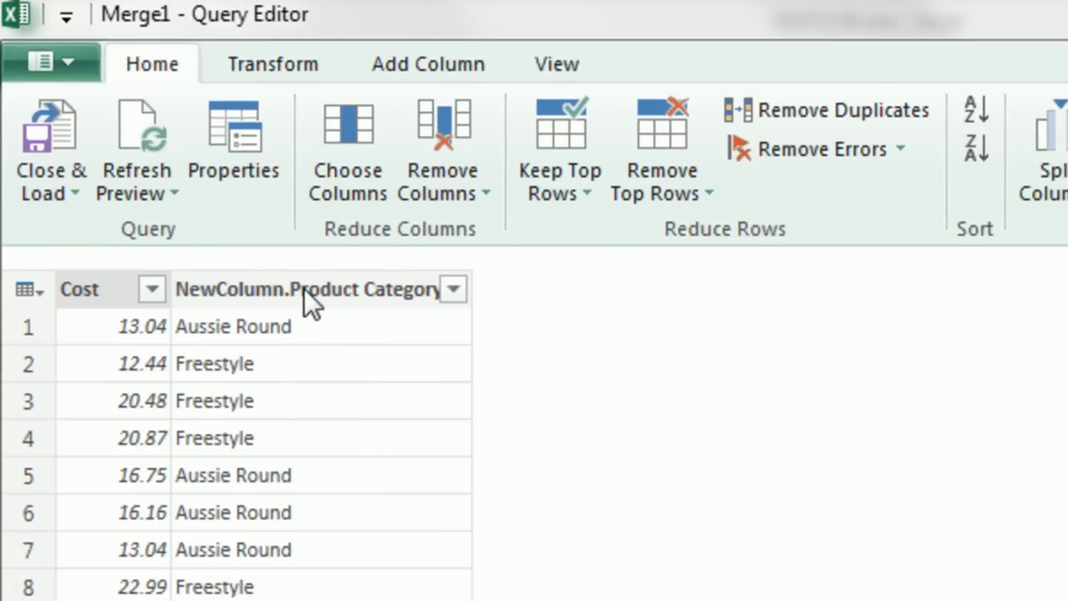
{"action": "left_click", "coordinate": [307, 289]}
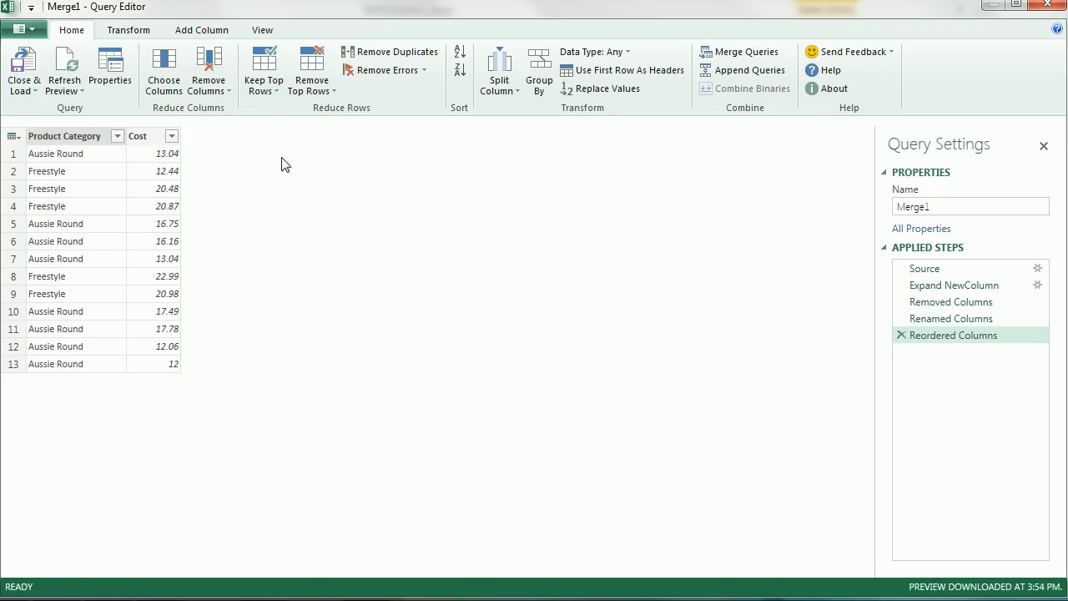
{"action": "mouse_move", "coordinate": [539, 70]}
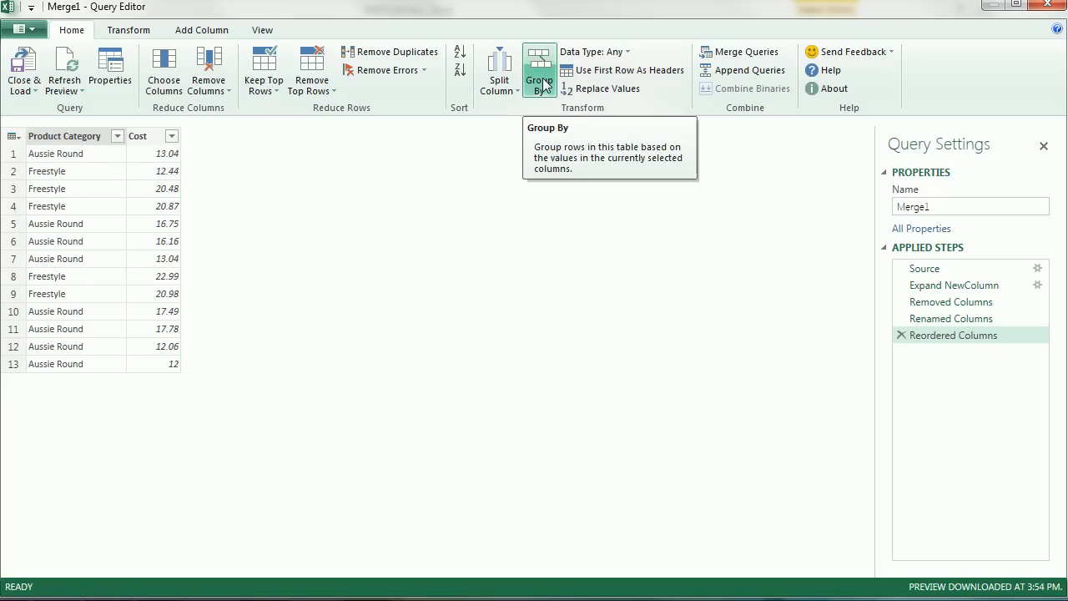
Group by Product Category into a Total Costs column using Sum of Cost
{"action": "left_click", "coordinate": [539, 70]}
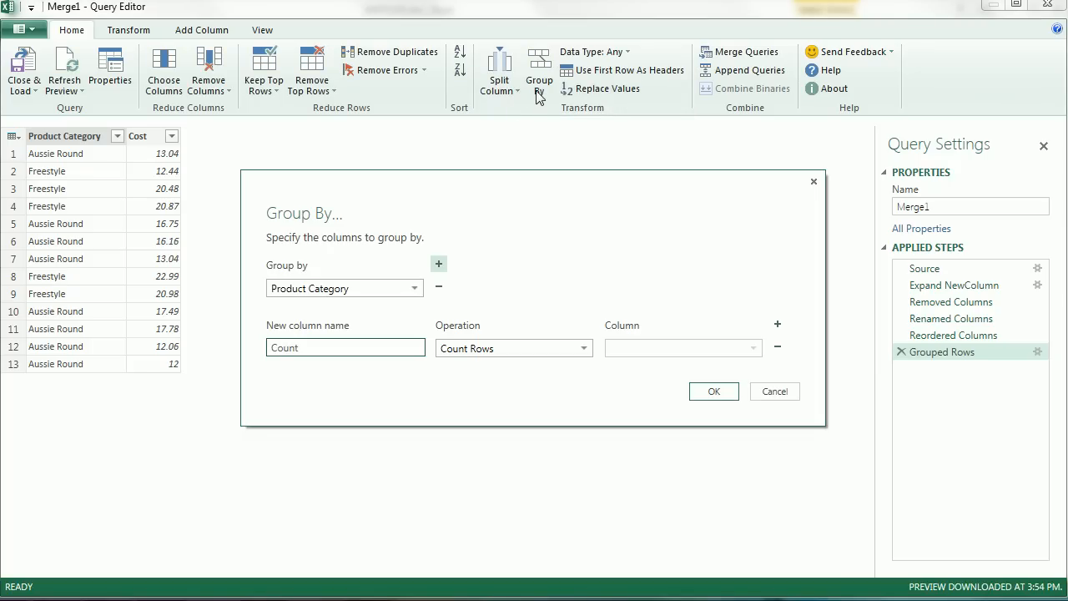
{"action": "mouse_move", "coordinate": [450, 274]}
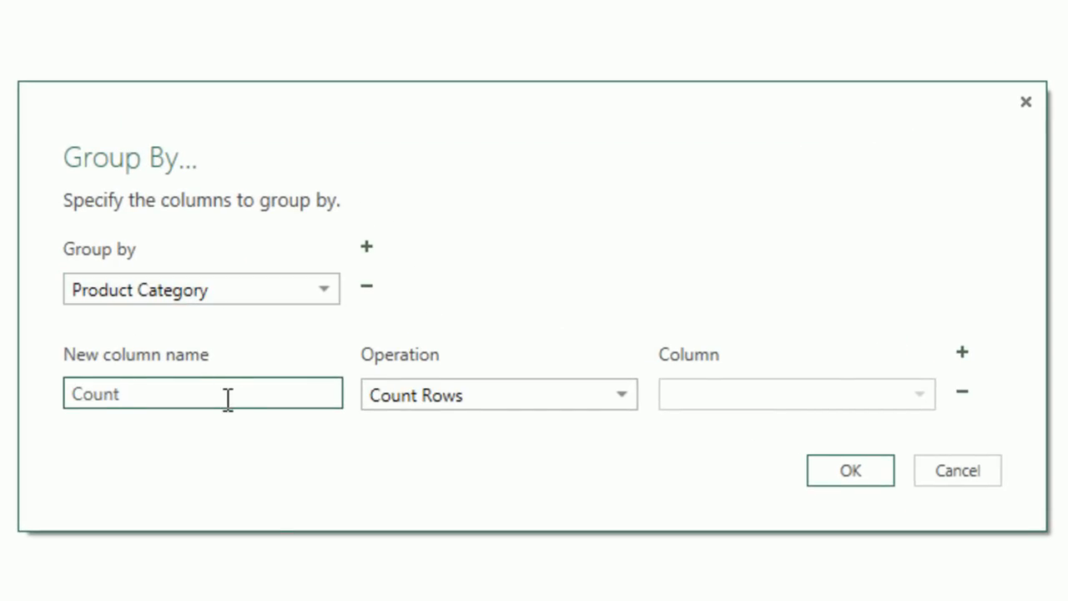
{"action": "triple_click", "coordinate": [200, 393]}
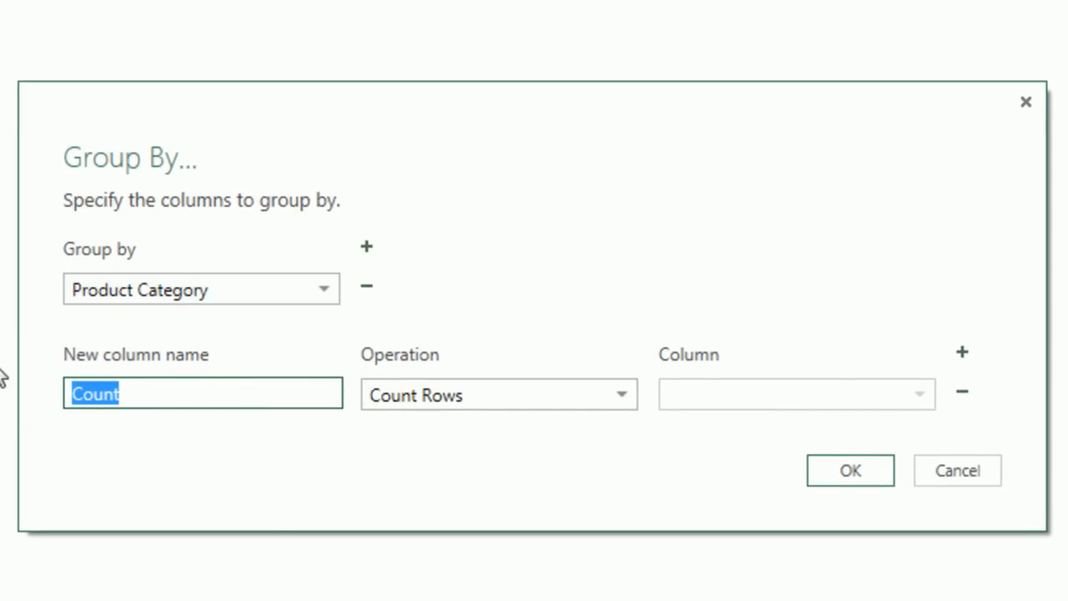
{"action": "type", "text": "Total Costs"}
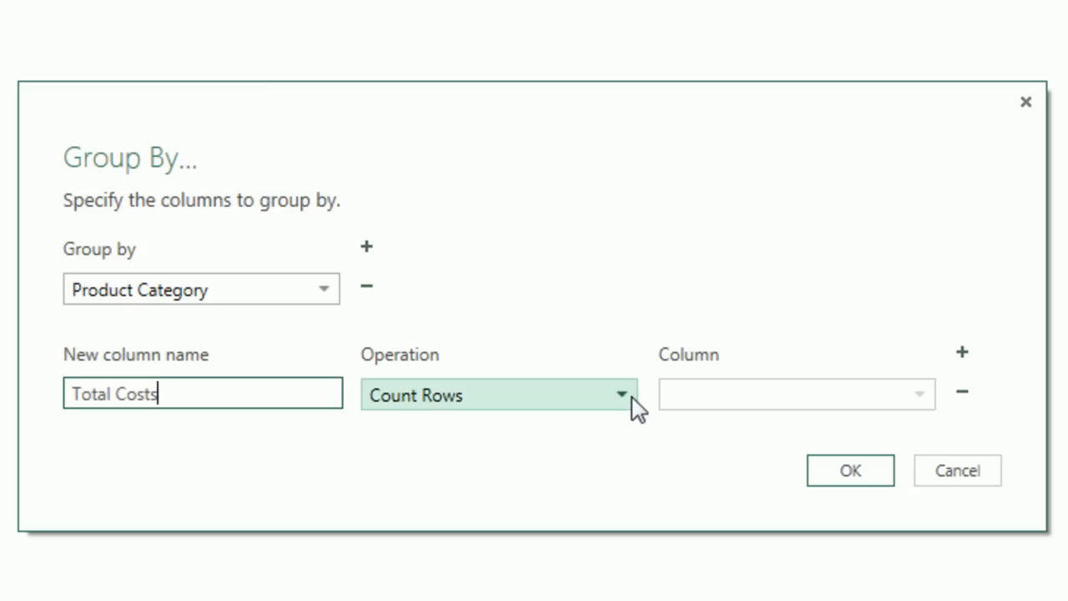
{"action": "left_click", "coordinate": [620, 394]}
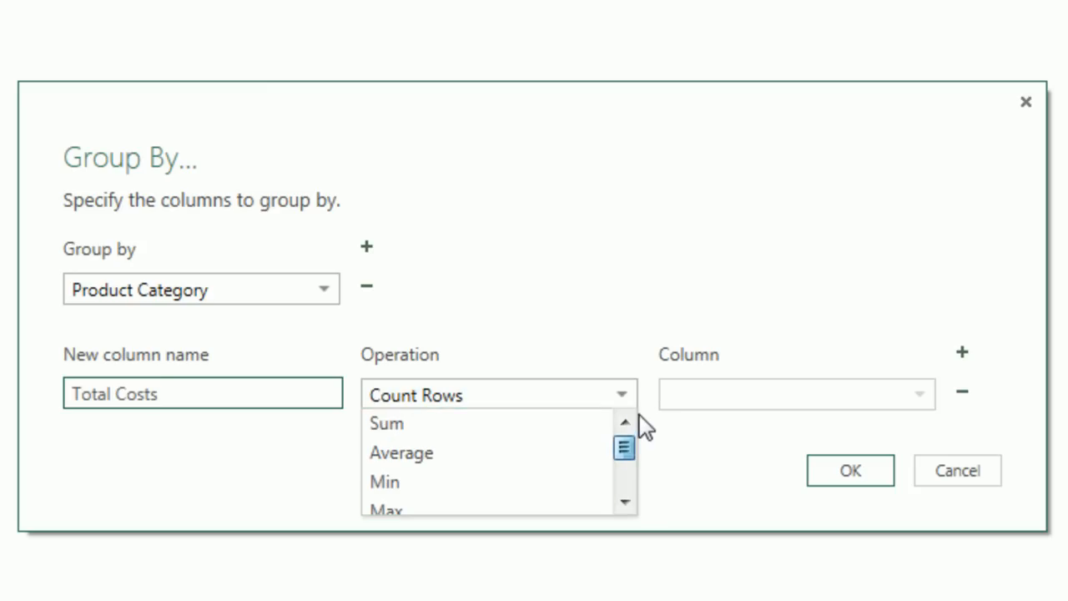
{"action": "left_click", "coordinate": [387, 424]}
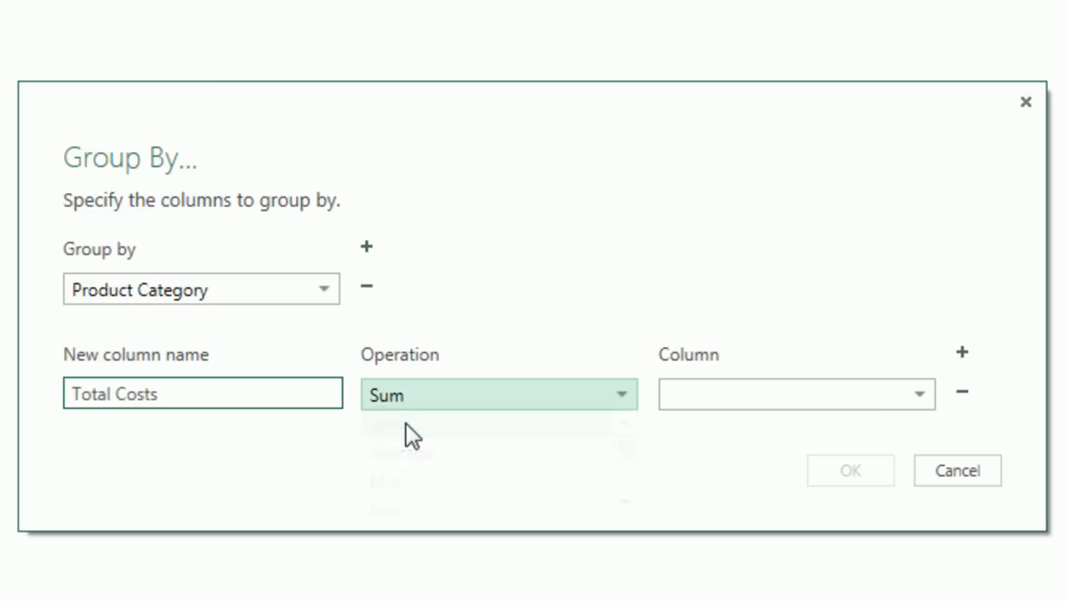
{"action": "left_click", "coordinate": [917, 394]}
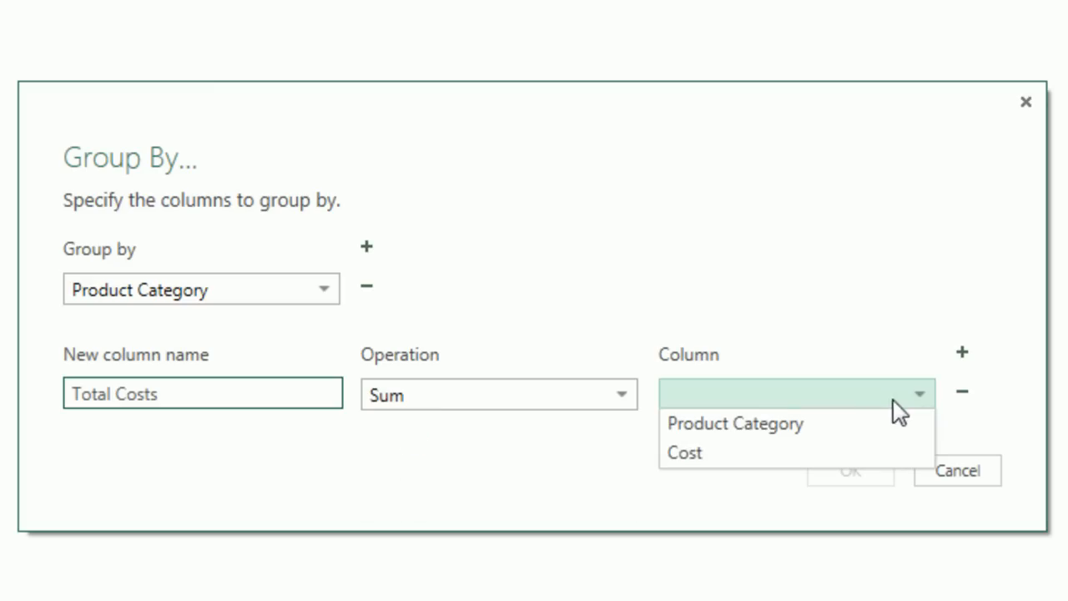
{"action": "left_click", "coordinate": [684, 452]}
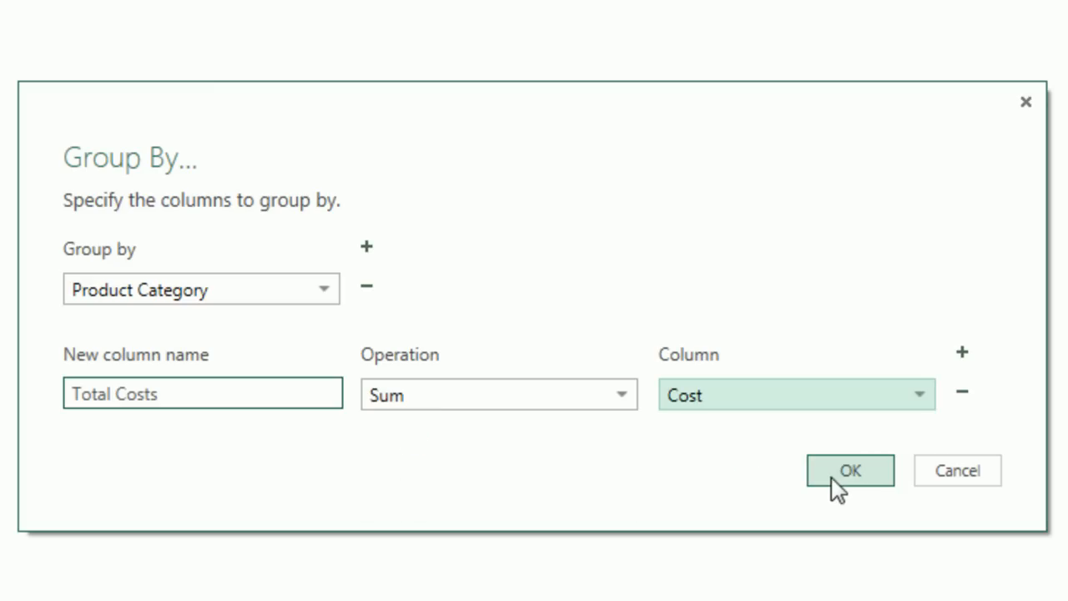
{"action": "left_click", "coordinate": [849, 471]}
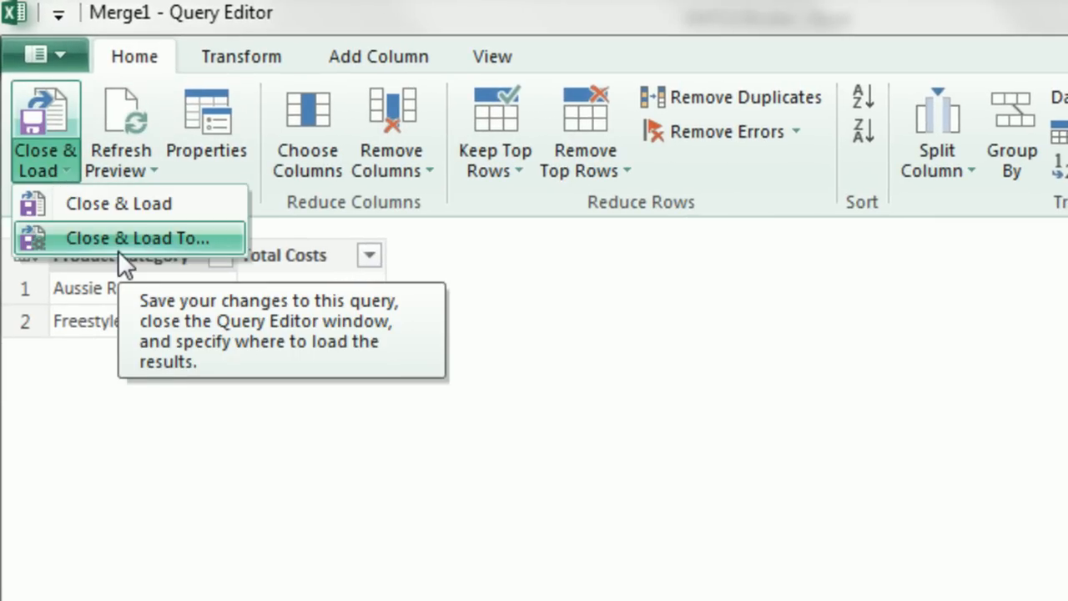
Load Merge1 as a table on the existing worksheet at cell G1
{"action": "left_click", "coordinate": [137, 236]}
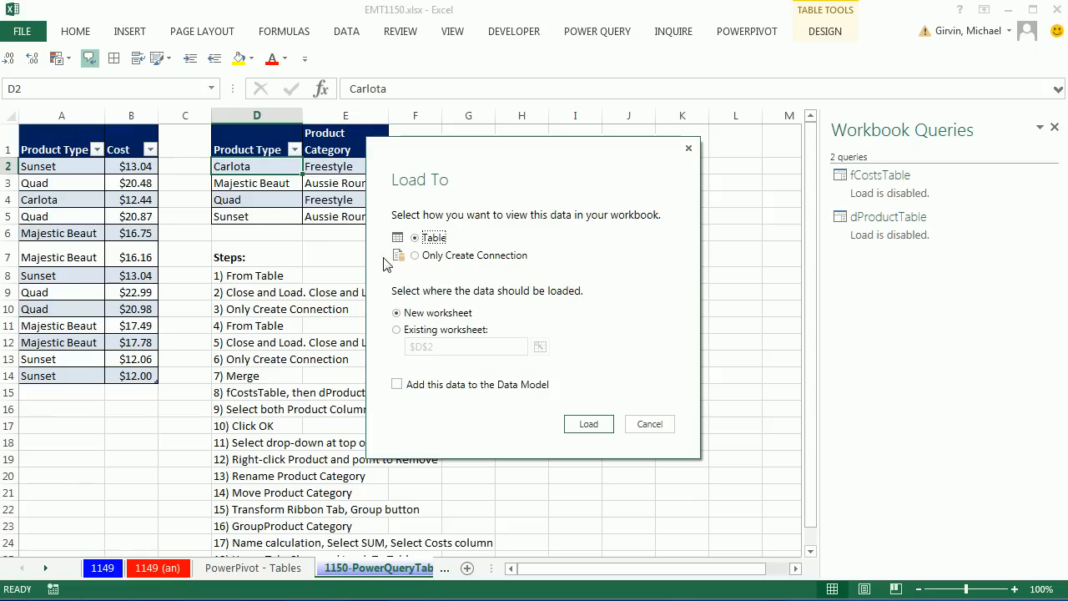
{"action": "mouse_move", "coordinate": [443, 251]}
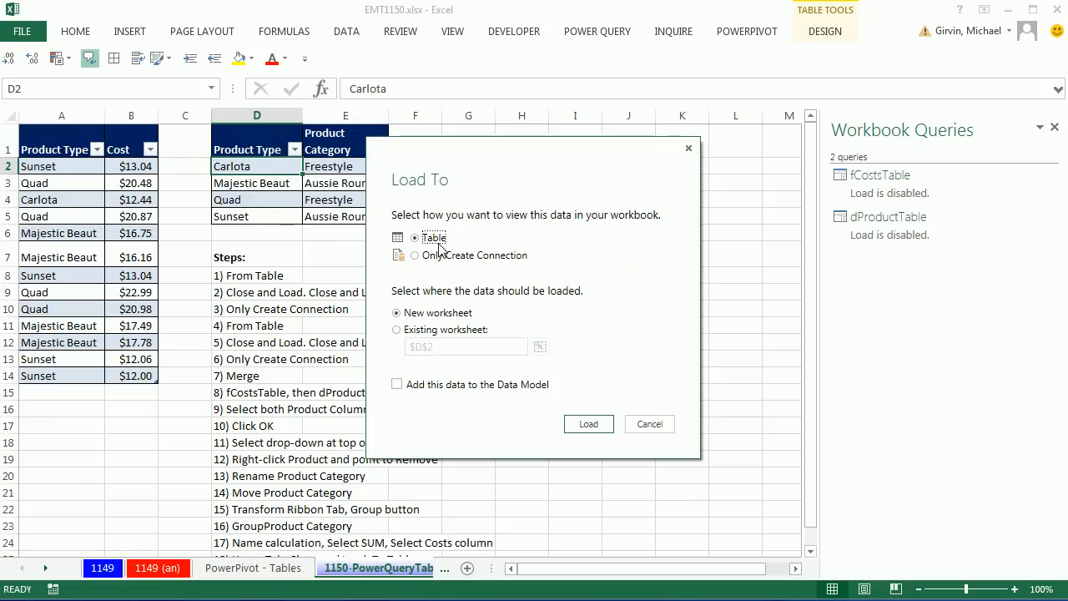
{"action": "left_click", "coordinate": [397, 330]}
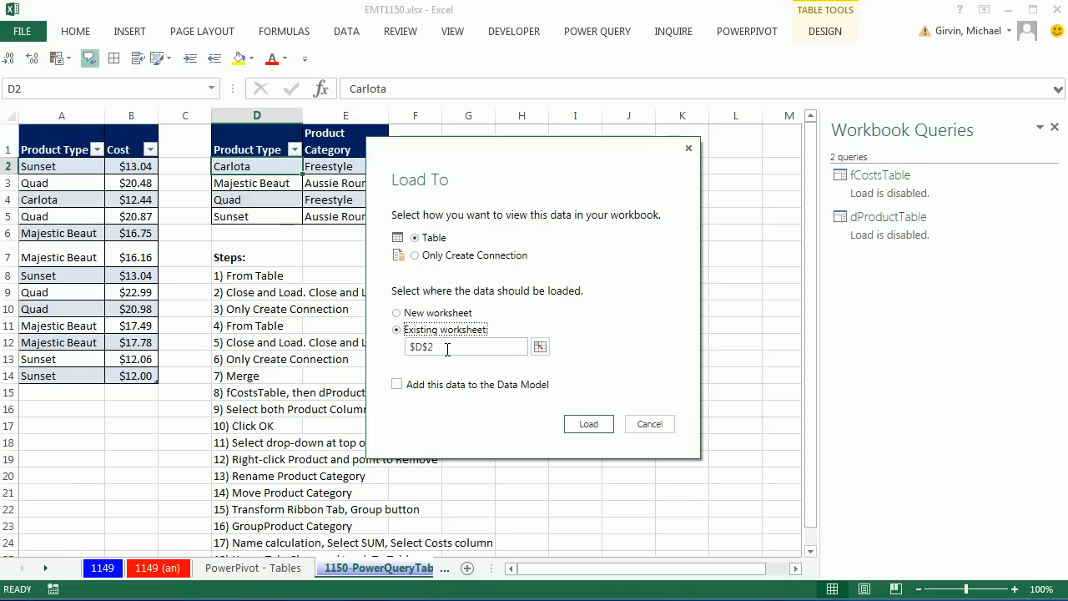
{"action": "left_click", "coordinate": [540, 345]}
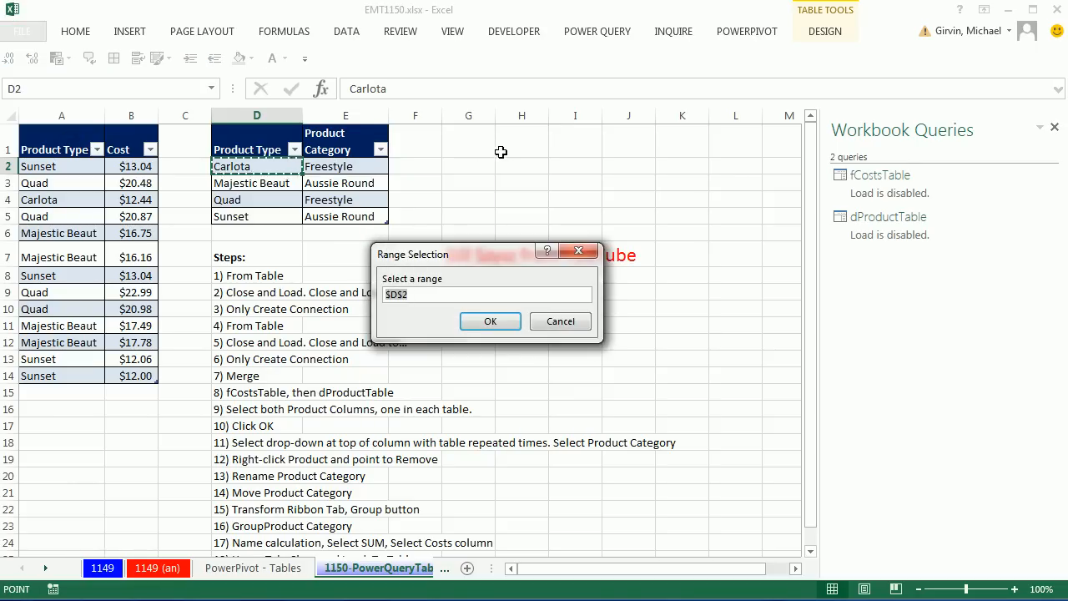
{"action": "left_click", "coordinate": [467, 141]}
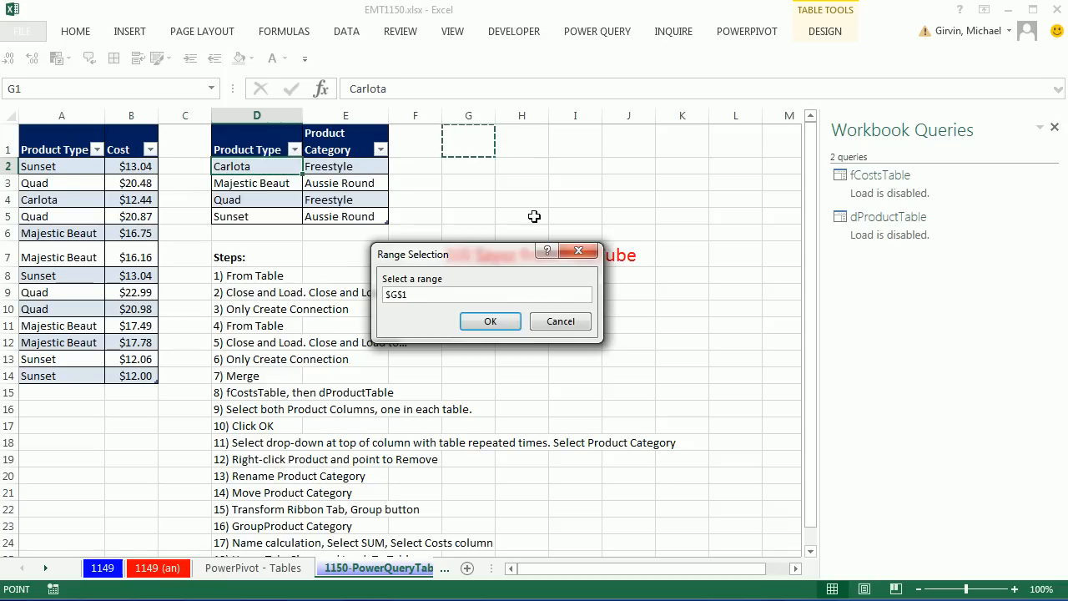
{"action": "left_click", "coordinate": [490, 320]}
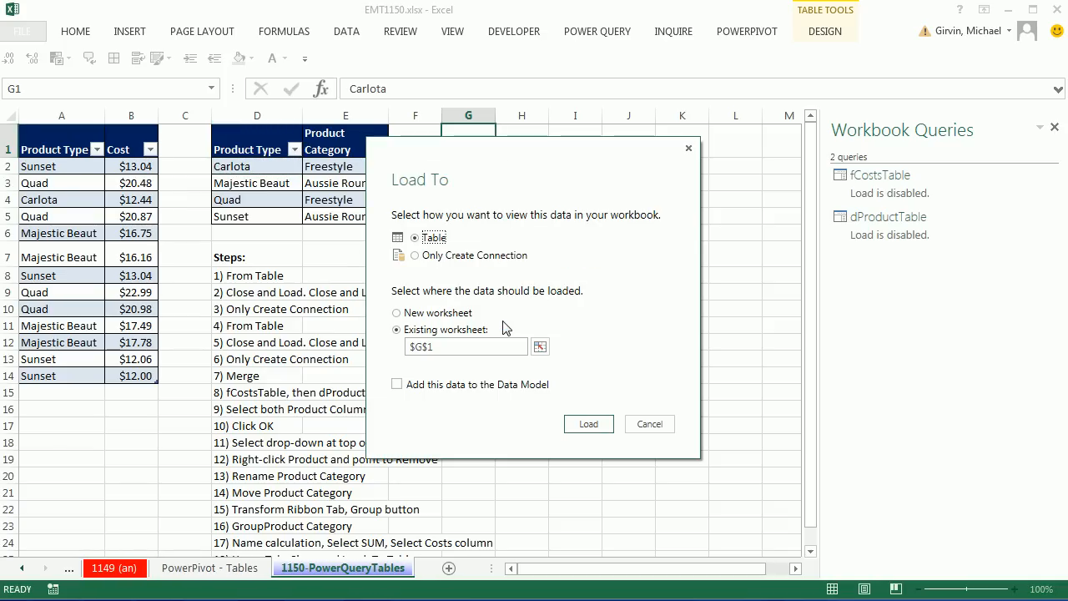
{"action": "left_click", "coordinate": [588, 424]}
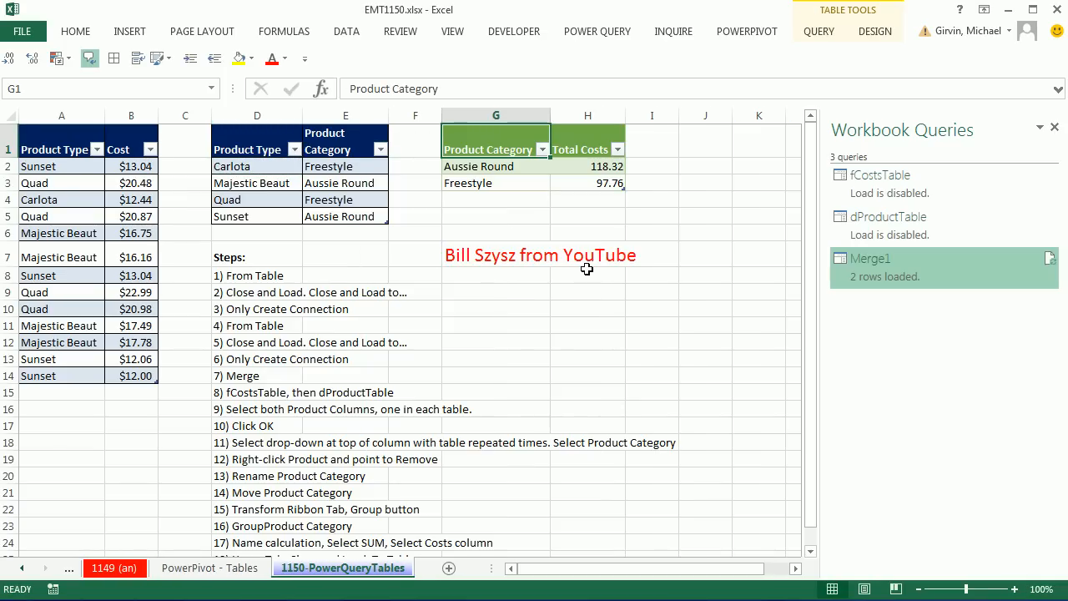
{"action": "mouse_move", "coordinate": [547, 173]}
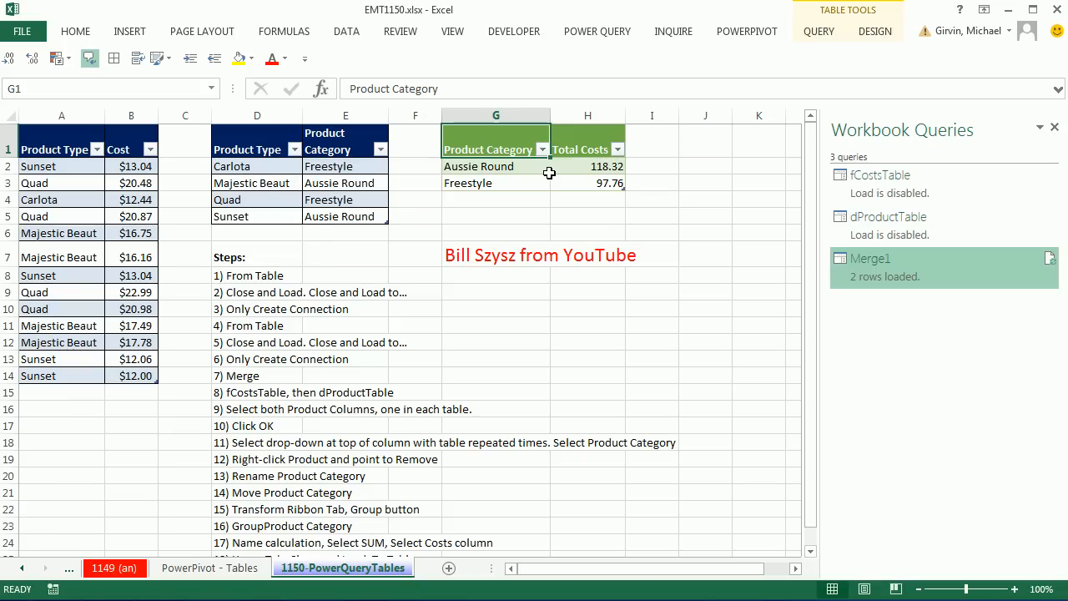
{"action": "mouse_move", "coordinate": [558, 207]}
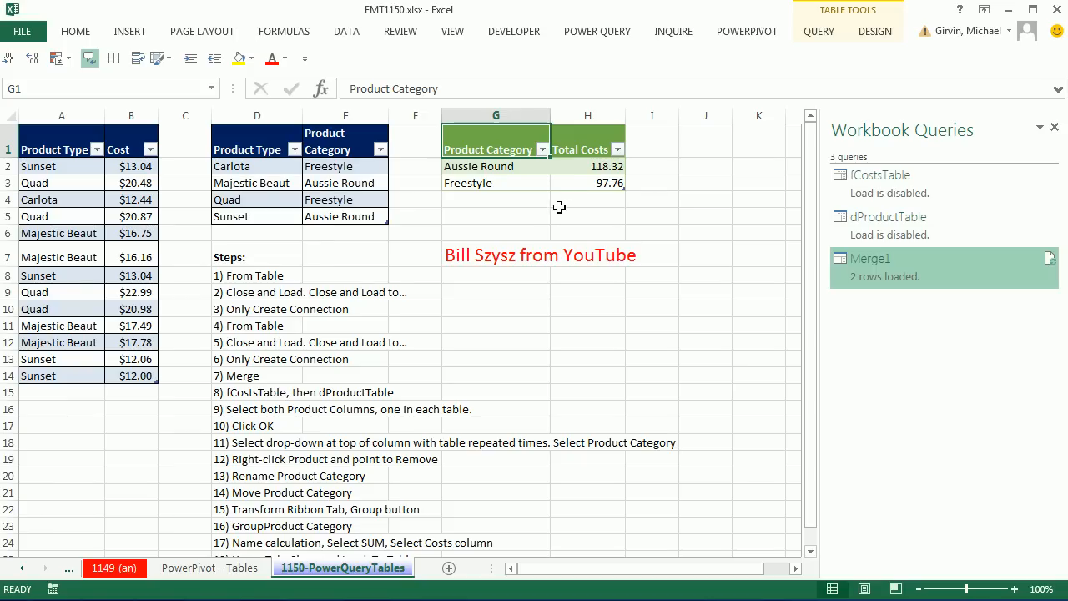
{"action": "mouse_move", "coordinate": [531, 190]}
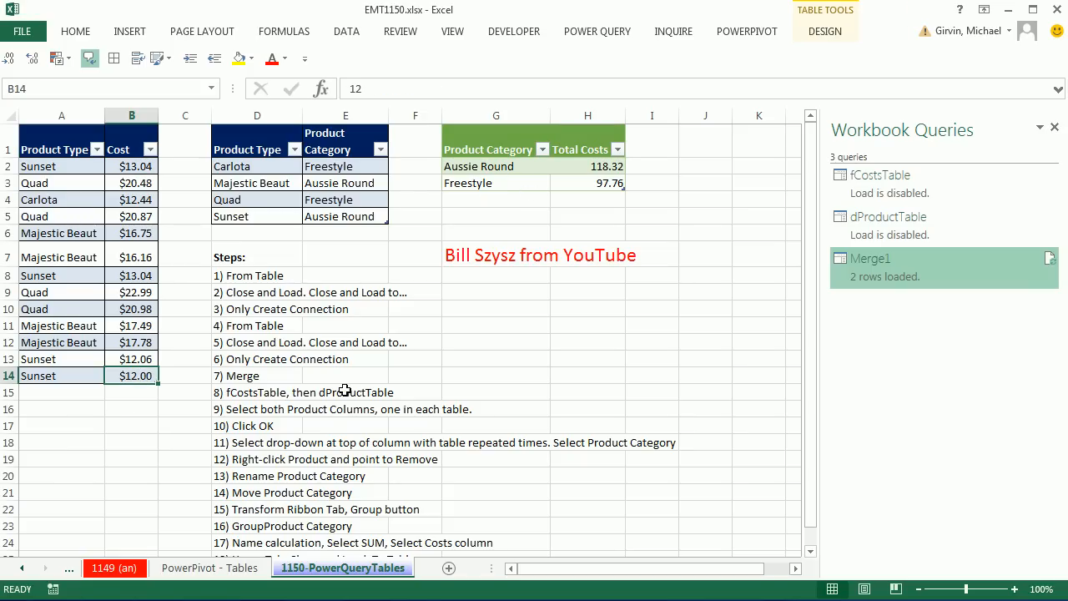
{"action": "mouse_move", "coordinate": [654, 284]}
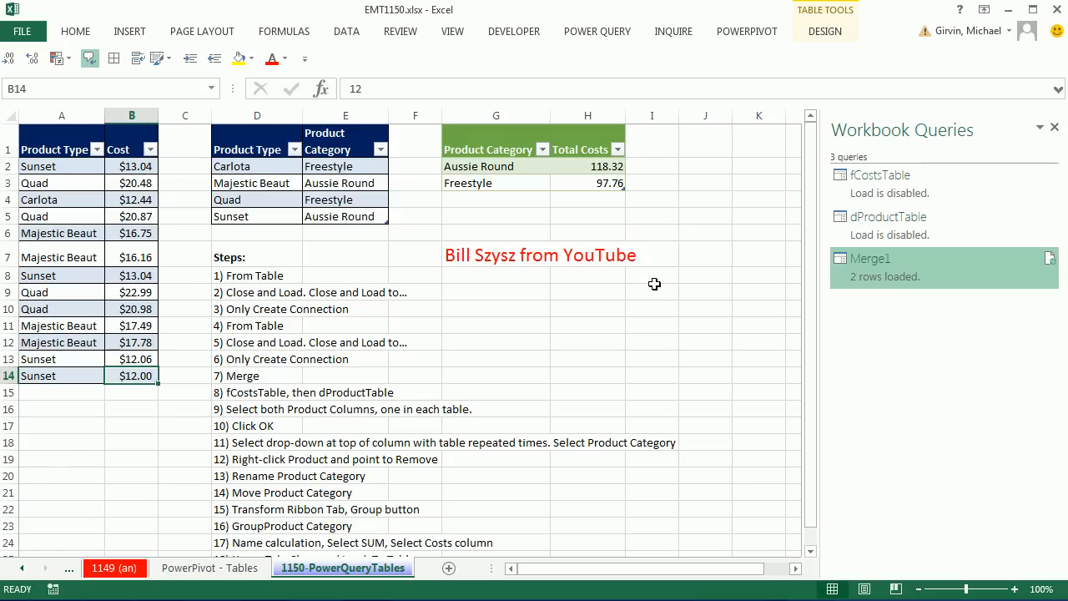
{"action": "mouse_move", "coordinate": [612, 281]}
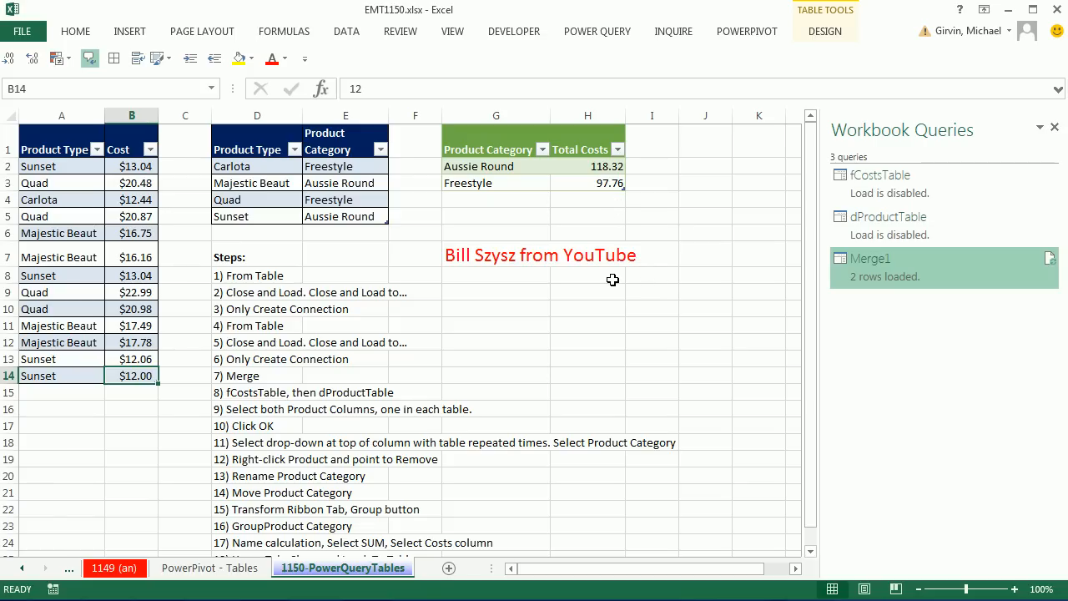
{"action": "mouse_move", "coordinate": [574, 186]}
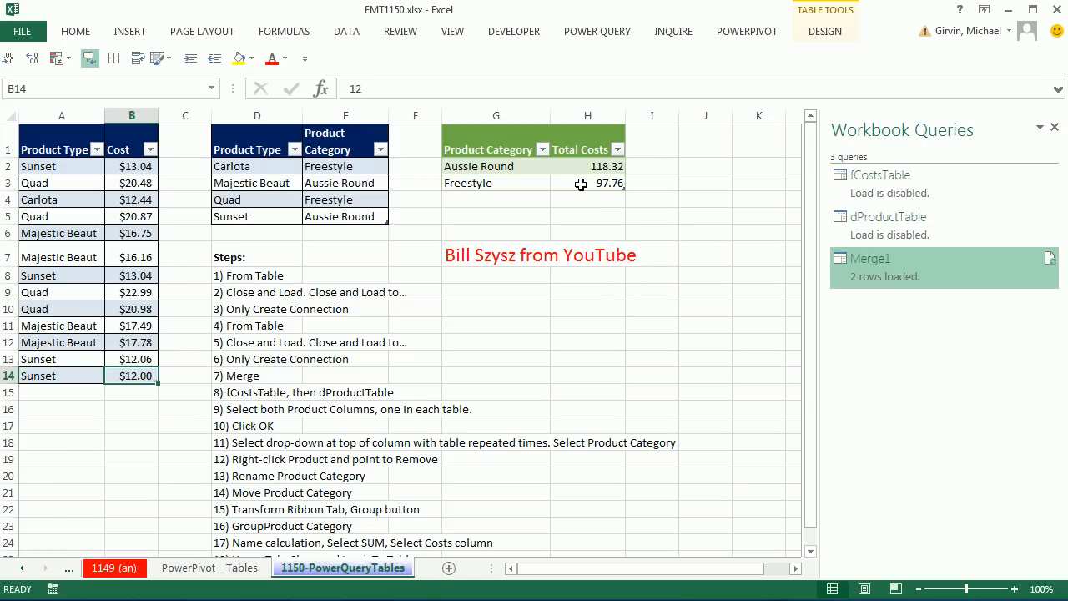
{"action": "mouse_move", "coordinate": [154, 537]}
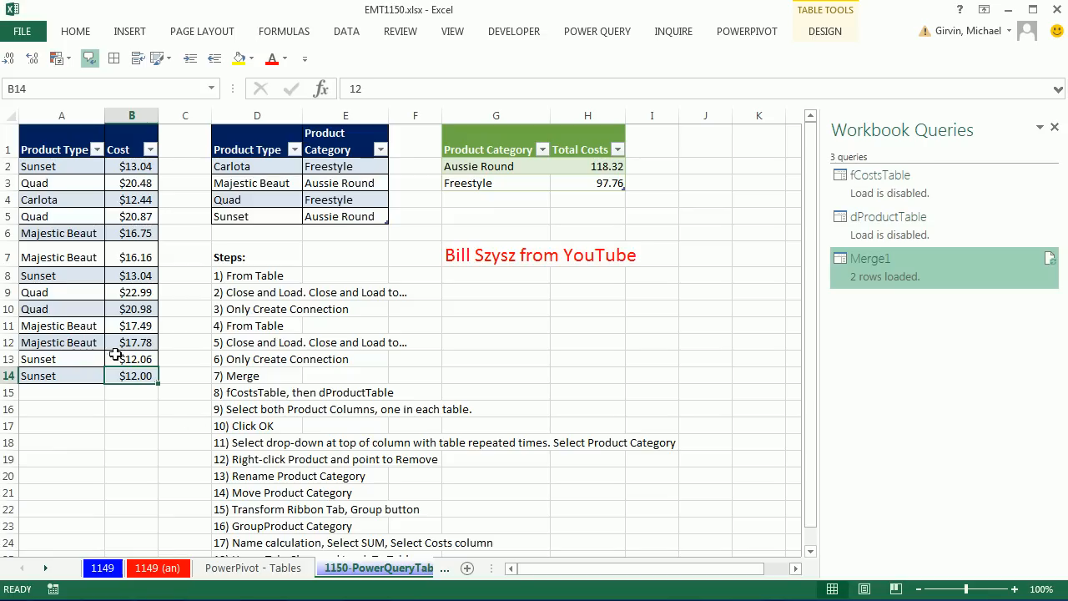
{"action": "mouse_move", "coordinate": [147, 397]}
{"action": "type", "text": "s"}
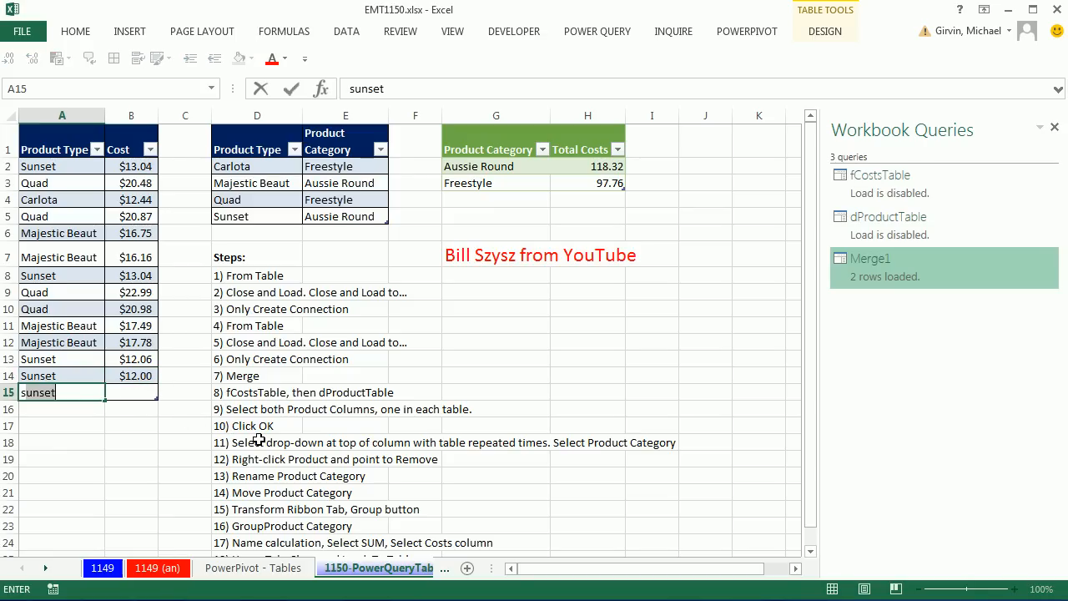
Complete the new Sunset record at the bottom of the costs table with a cost of 12.25
{"action": "key", "text": "Return"}
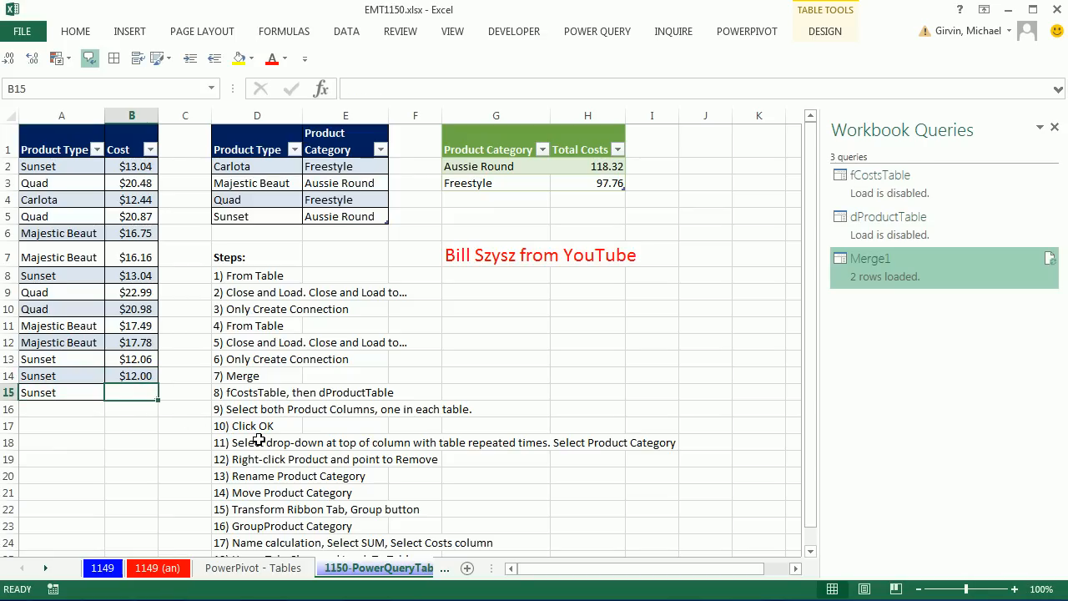
{"action": "type", "text": "12.25"}
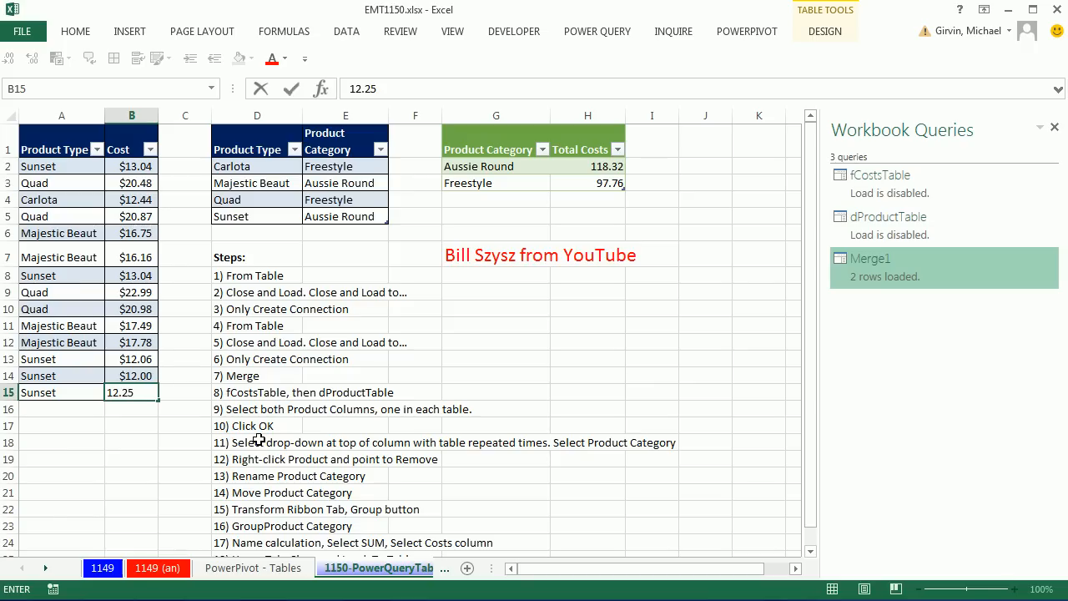
{"action": "key", "text": "Return"}
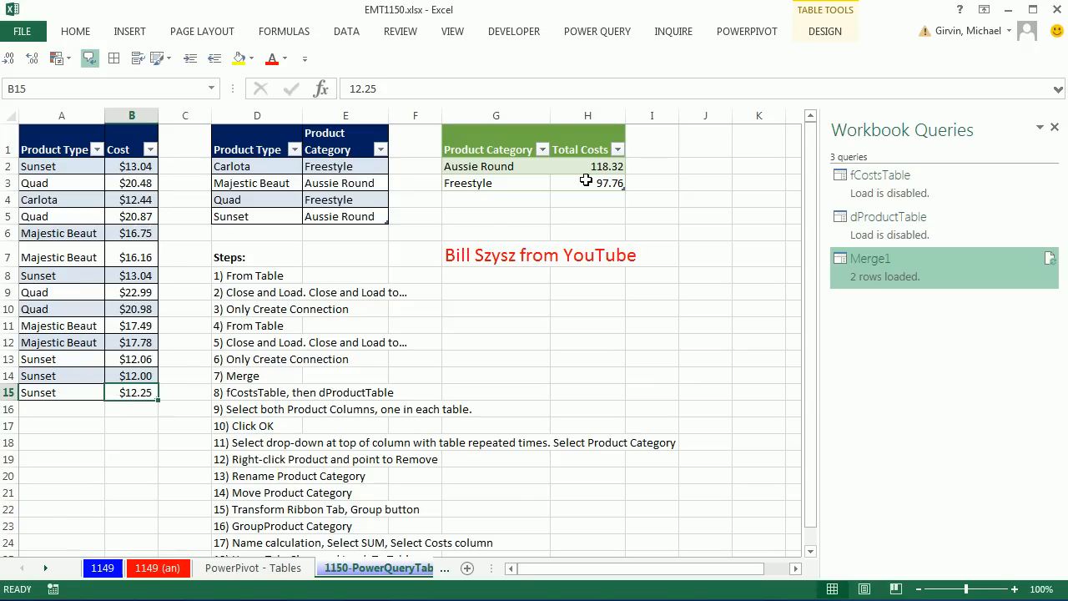
Refresh the G1 summary table so Aussie Round totals 130.57 and Freestyle 97.76
{"action": "right_click", "coordinate": [587, 167]}
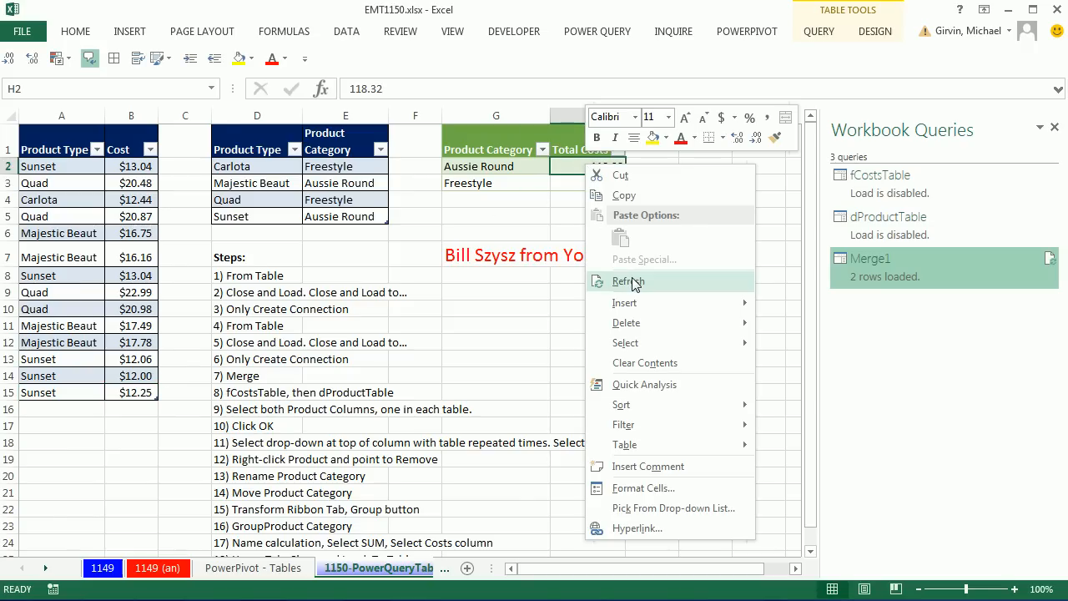
{"action": "left_click", "coordinate": [627, 281]}
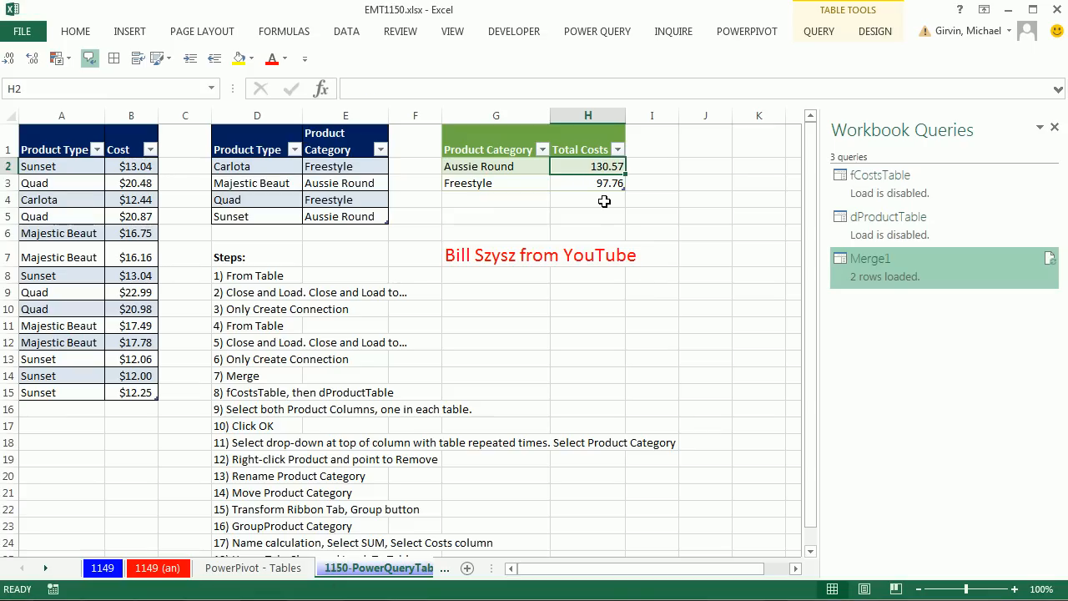
{"action": "mouse_move", "coordinate": [667, 264]}
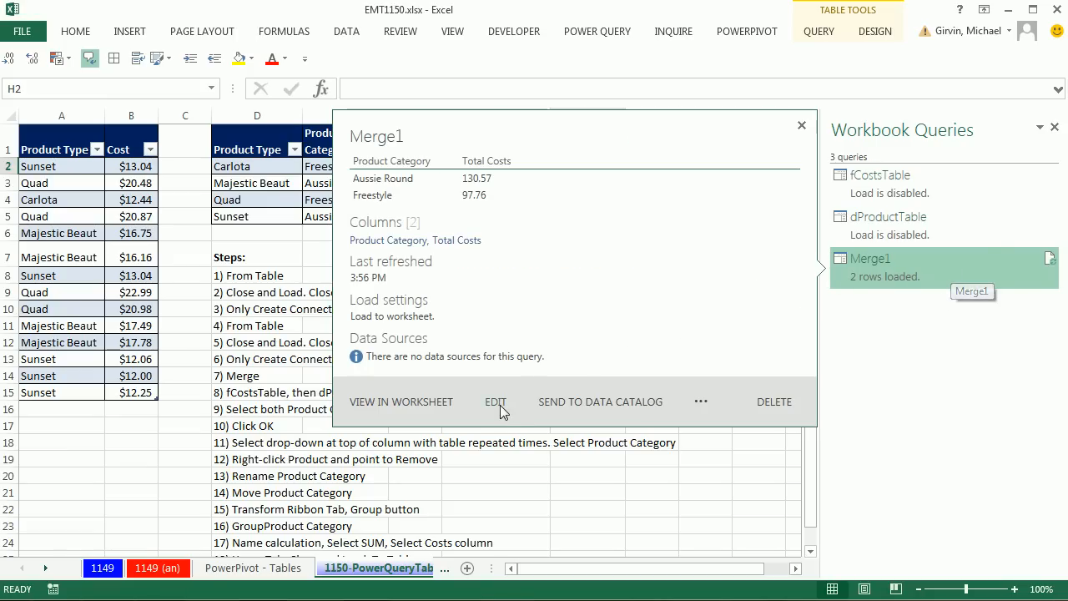
Rename the Merge1 query to AddCostsByCategory in the editor, keep the change and close the Workbook Queries pane
{"action": "left_click", "coordinate": [494, 401]}
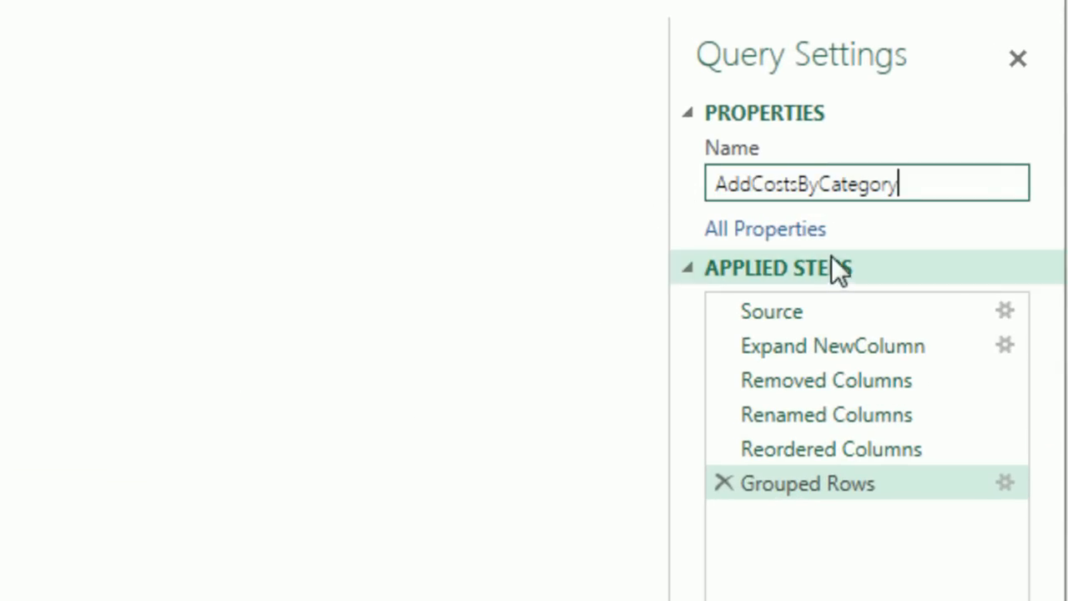
{"action": "mouse_move", "coordinate": [1004, 237]}
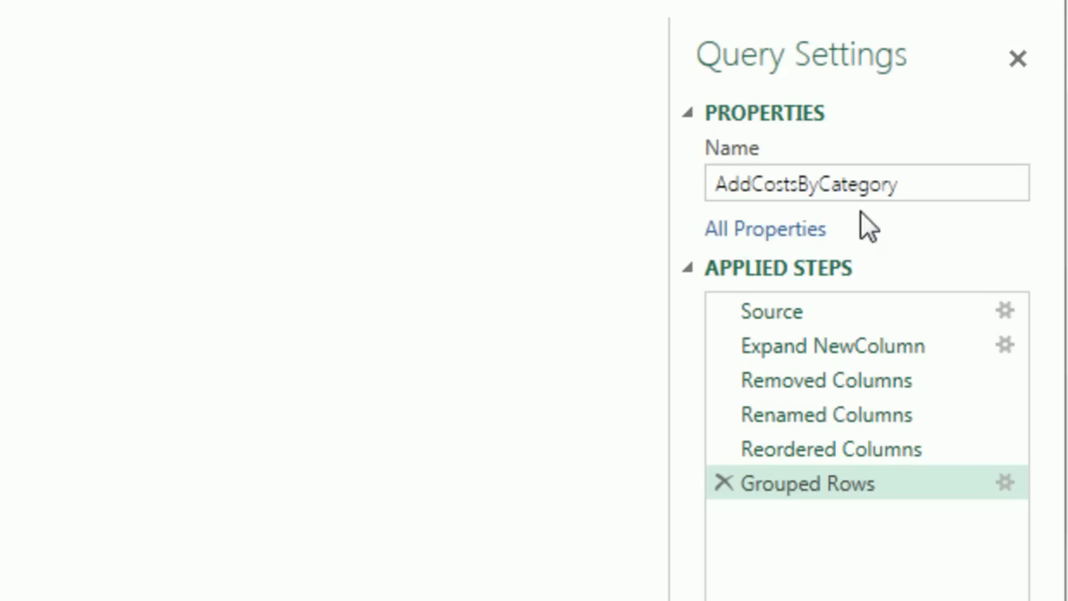
{"action": "mouse_move", "coordinate": [917, 315]}
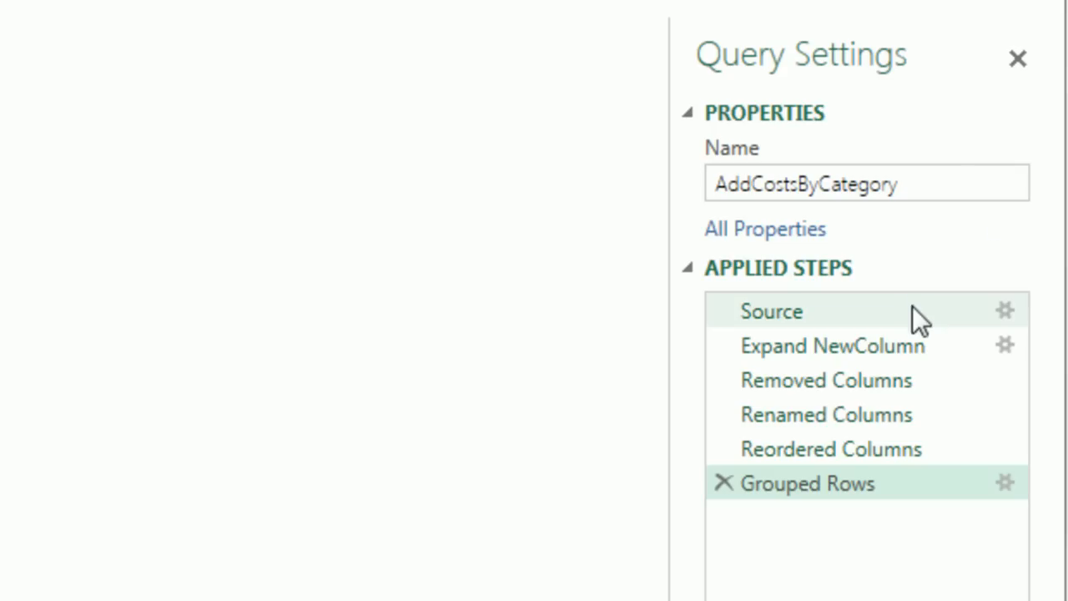
{"action": "mouse_move", "coordinate": [935, 334]}
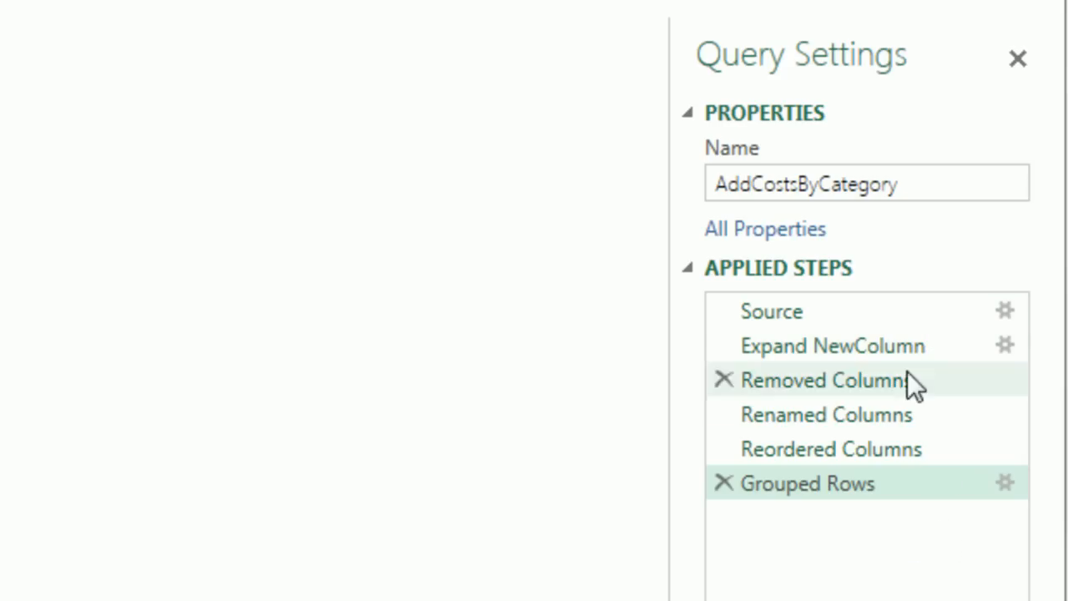
{"action": "mouse_move", "coordinate": [859, 267]}
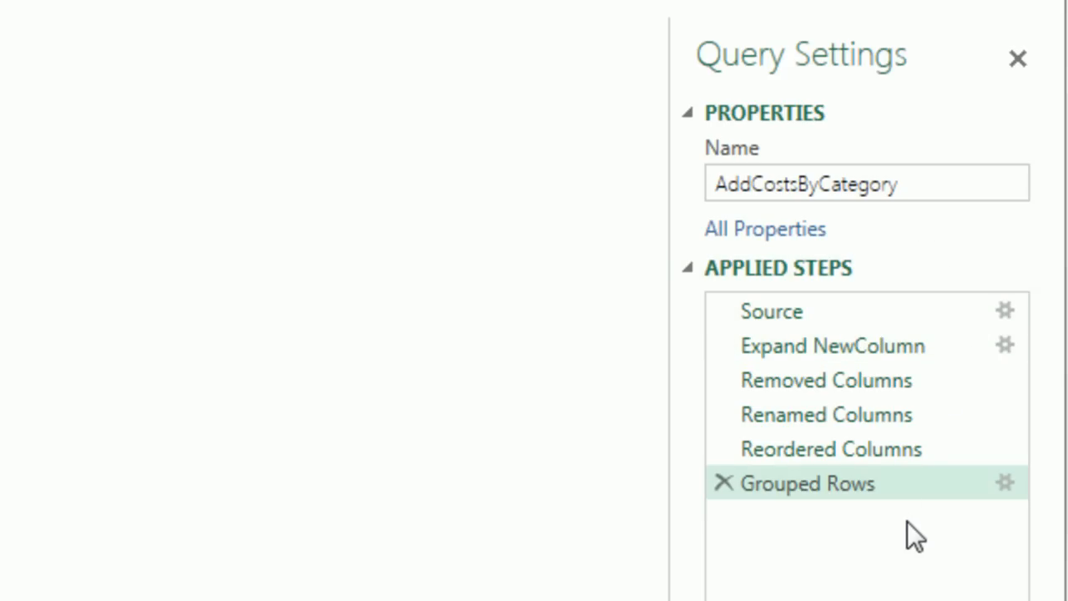
{"action": "mouse_move", "coordinate": [220, 375]}
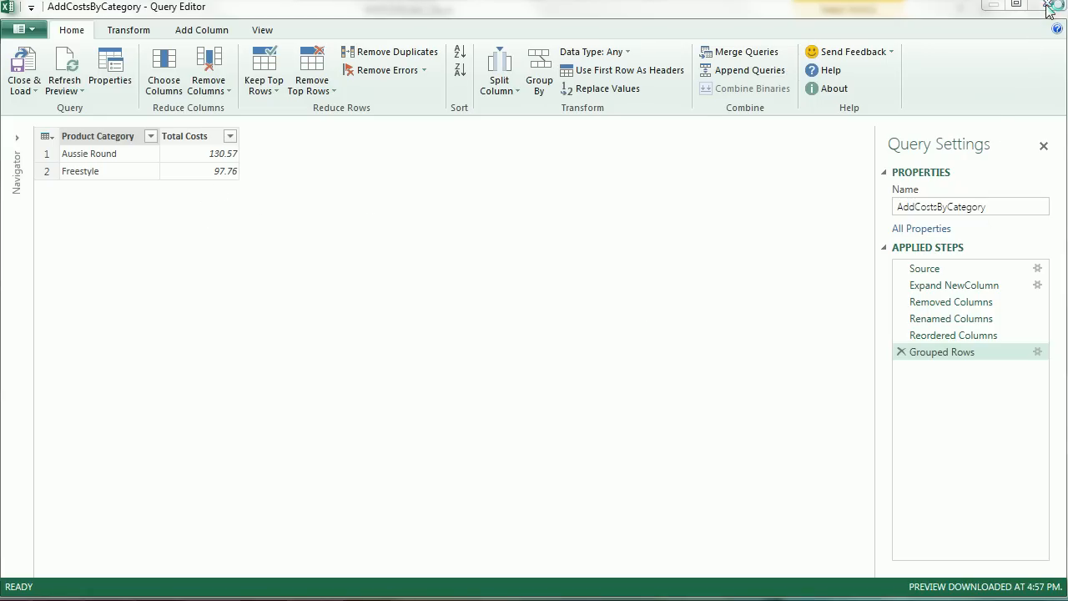
{"action": "left_click", "coordinate": [1048, 7]}
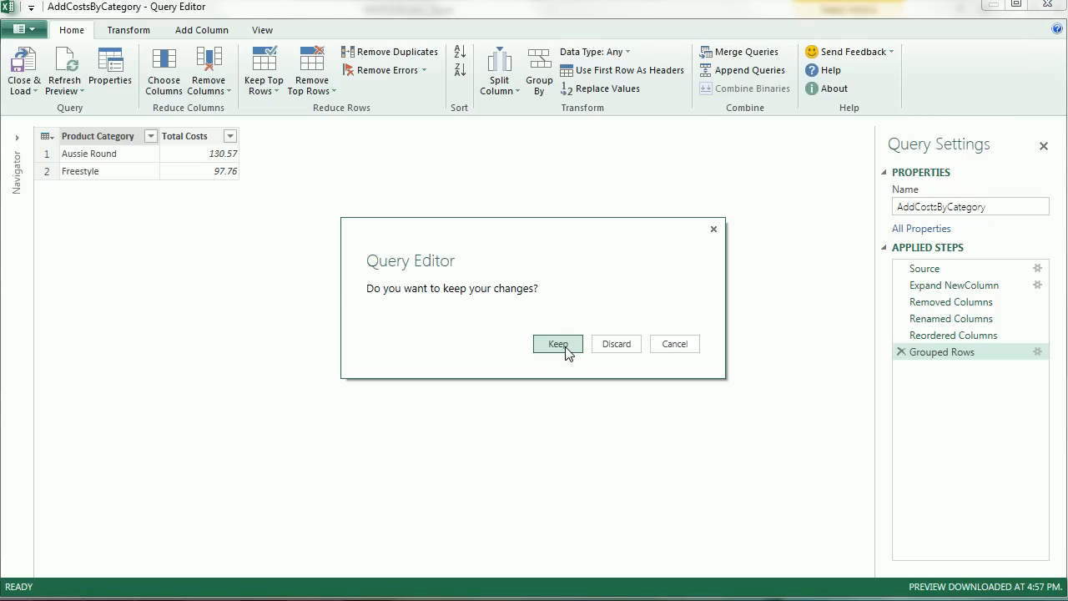
{"action": "left_click", "coordinate": [557, 343]}
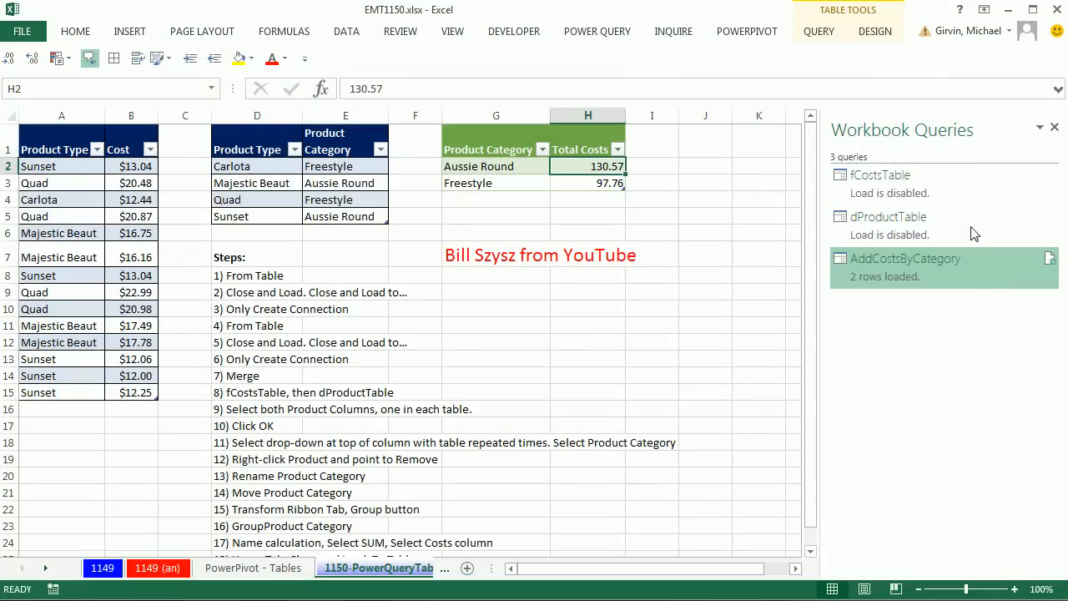
{"action": "left_click", "coordinate": [1054, 126]}
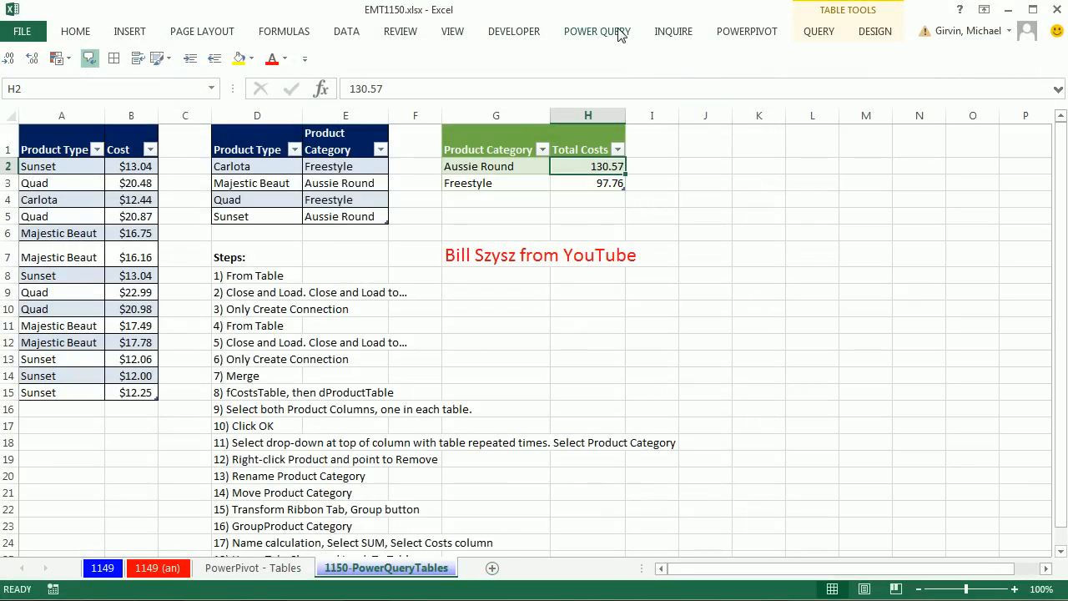
Reopen the Workbook Queries pane showing AddCostsByCategory with 2 rows loaded
{"action": "left_click", "coordinate": [597, 30]}
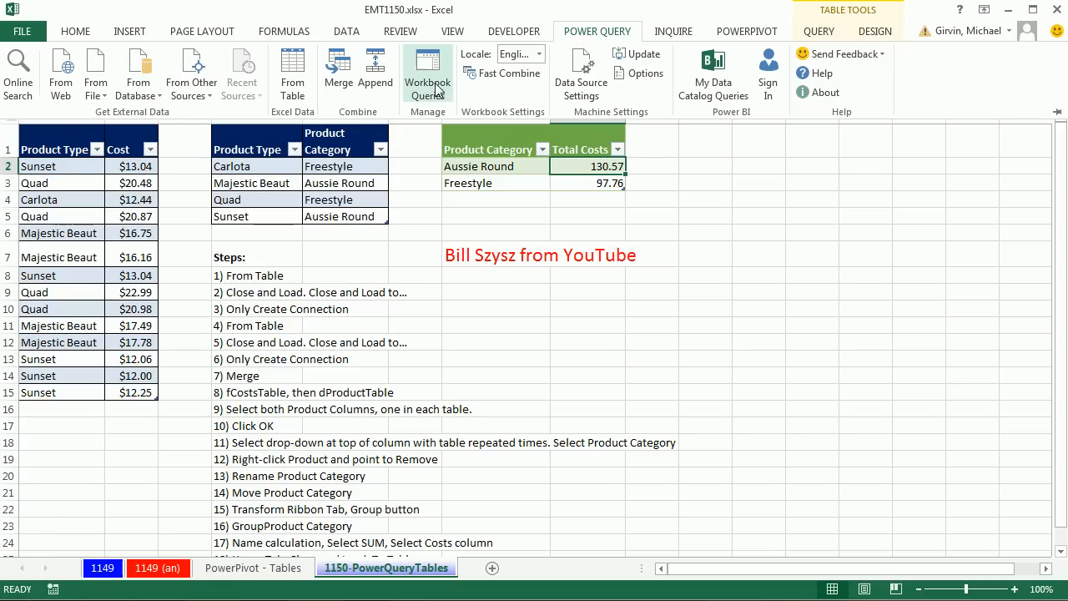
{"action": "left_click", "coordinate": [427, 74]}
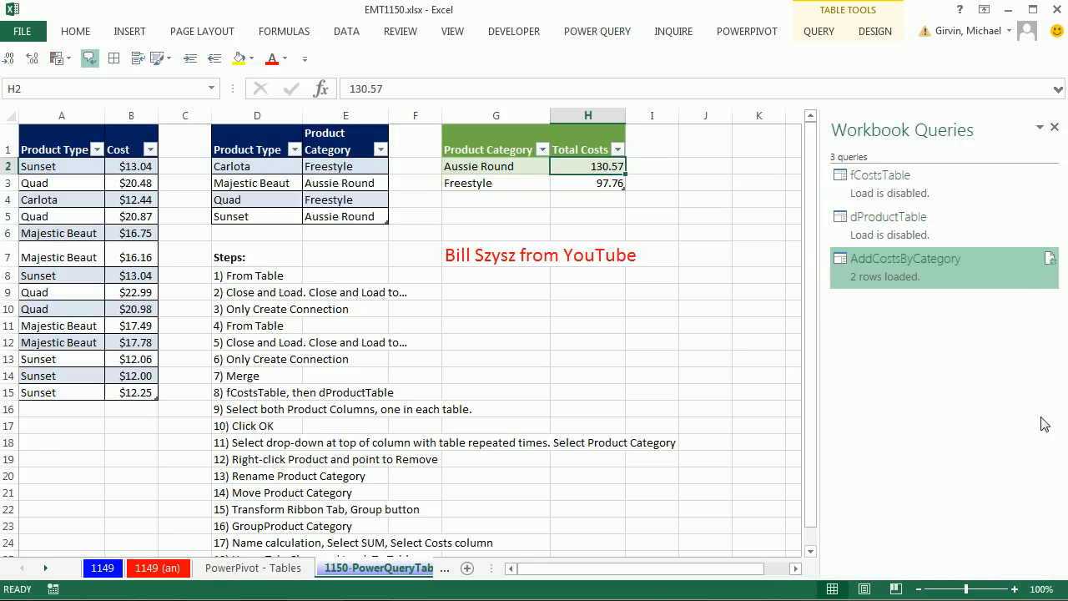
{"action": "mouse_move", "coordinate": [957, 225]}
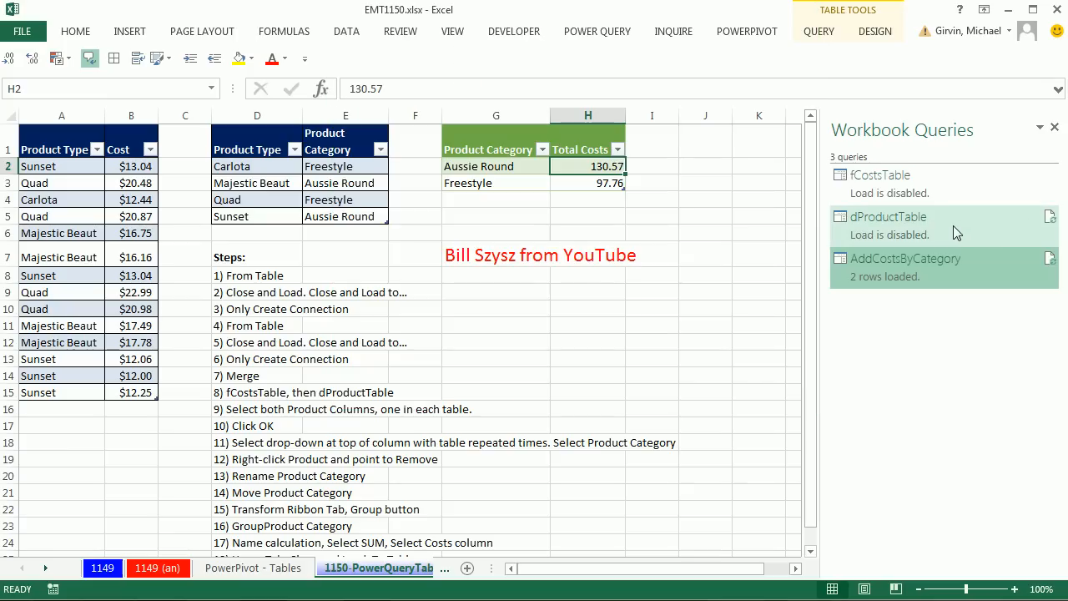
{"action": "mouse_move", "coordinate": [914, 397]}
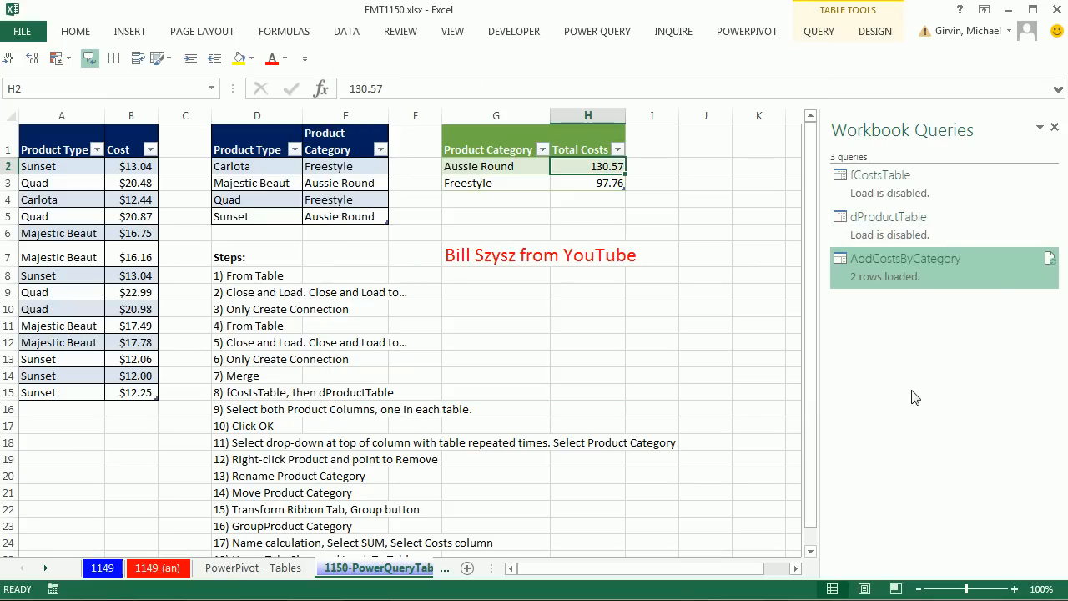
{"action": "mouse_move", "coordinate": [934, 358]}
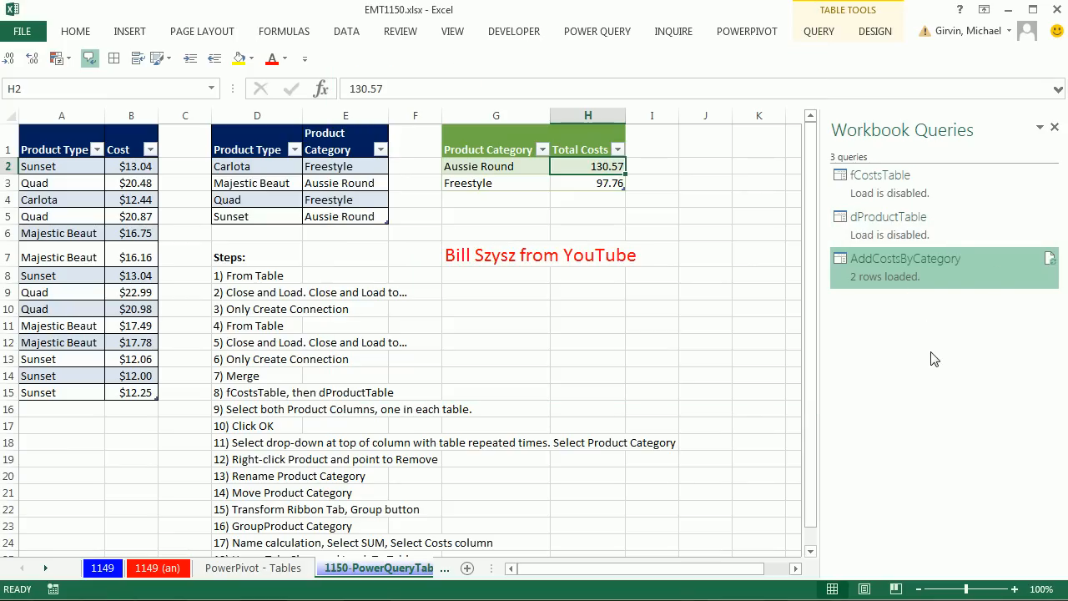
{"action": "mouse_move", "coordinate": [890, 357]}
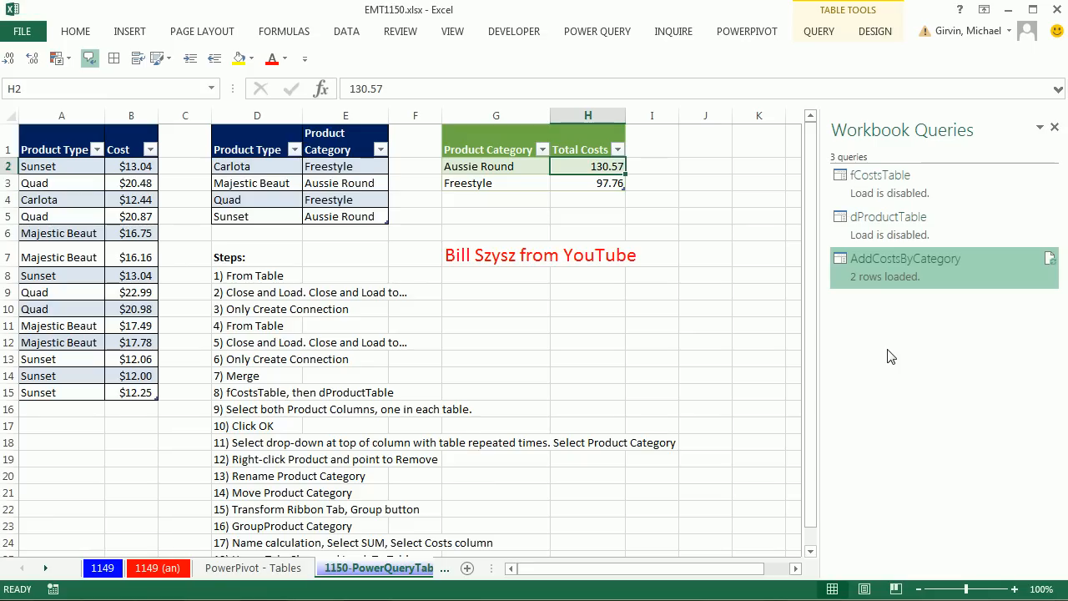
{"action": "mouse_move", "coordinate": [514, 297]}
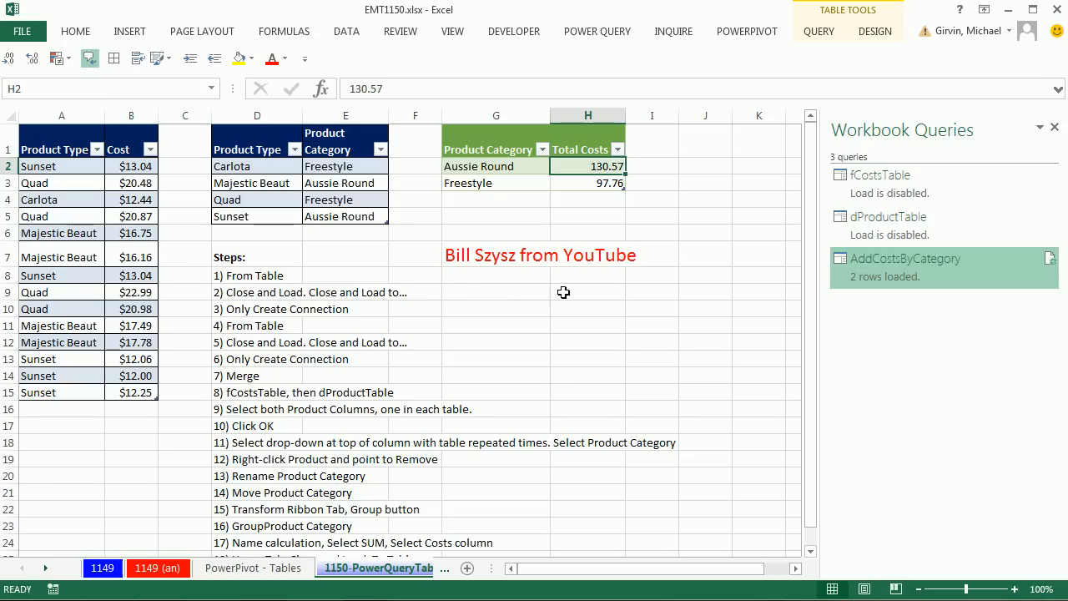
{"action": "mouse_move", "coordinate": [528, 320]}
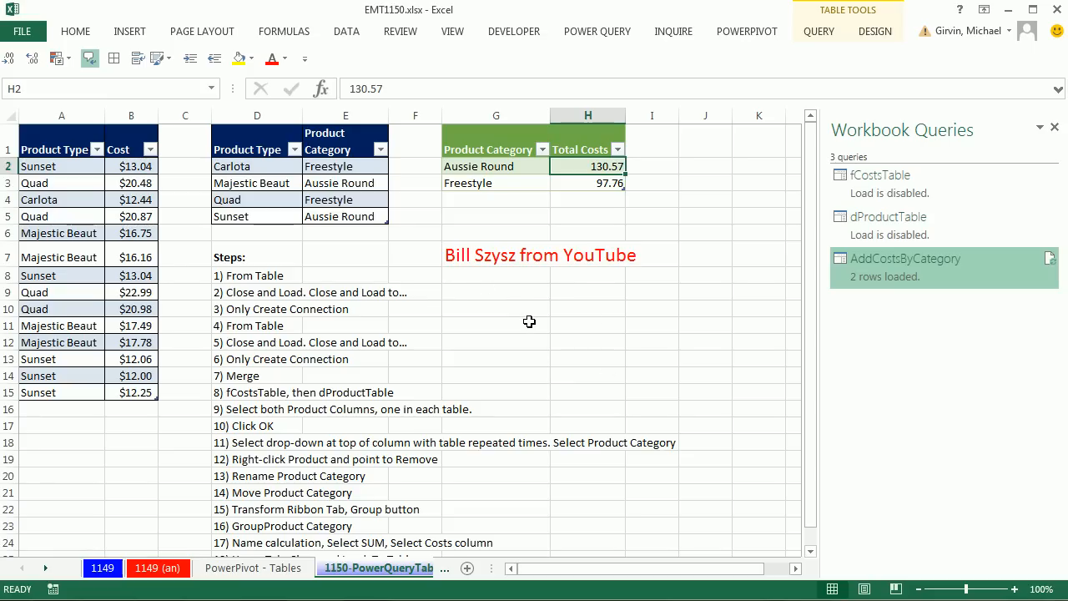